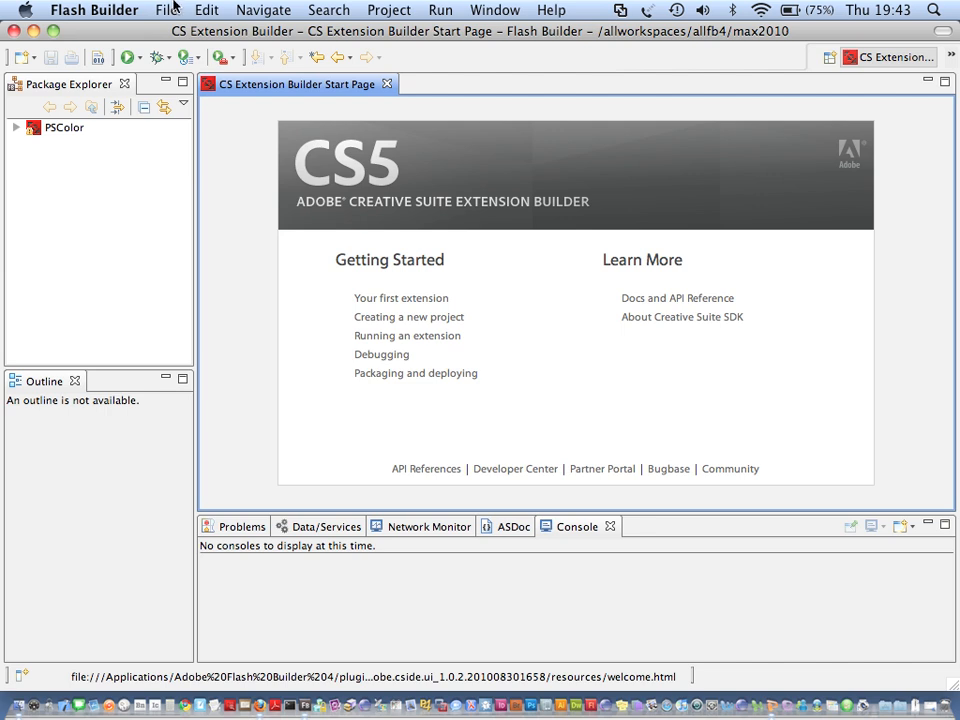
# - Create Creative Suite Extension Project 'PSVideoDemo' for Photoshop CS5 and Photoshop Extended CS5
pyautogui.click(170, 9)
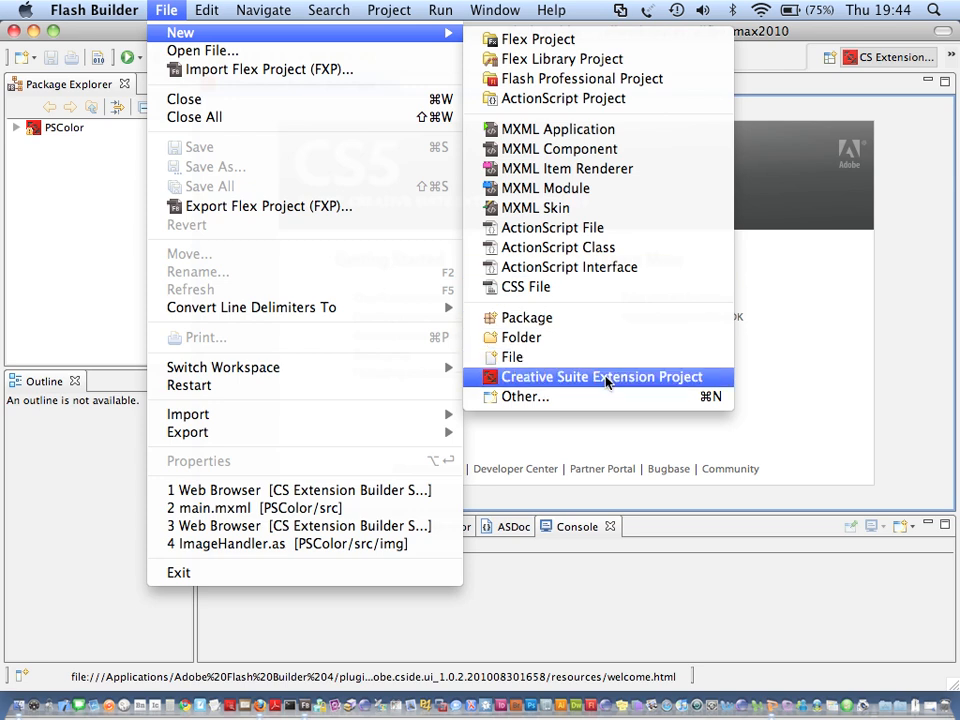
pyautogui.click(601, 377)
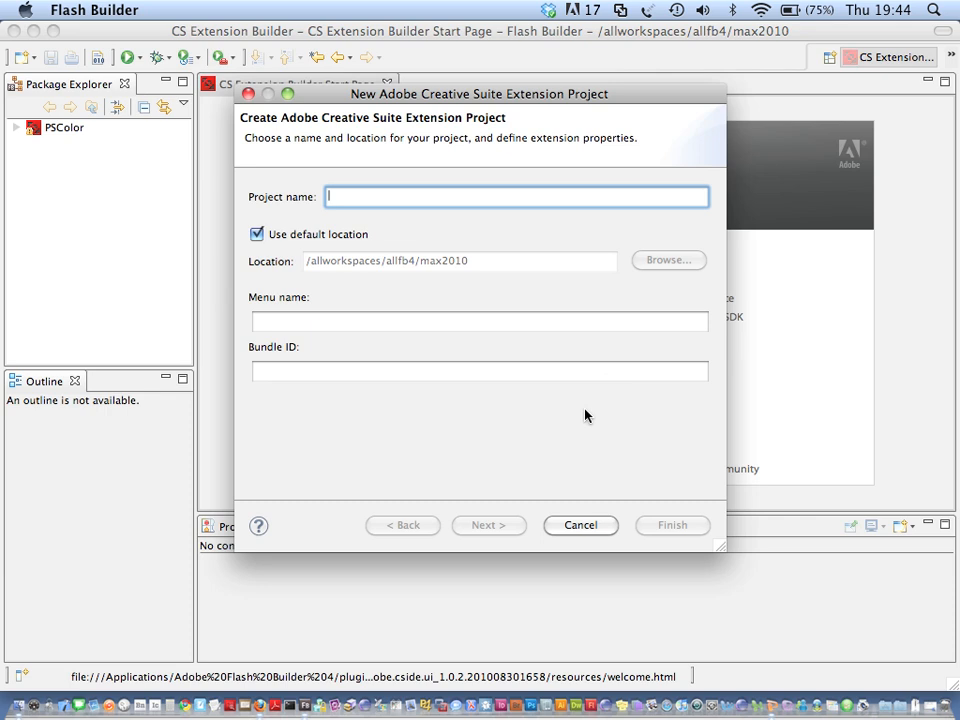
pyautogui.write('PSVideoD')
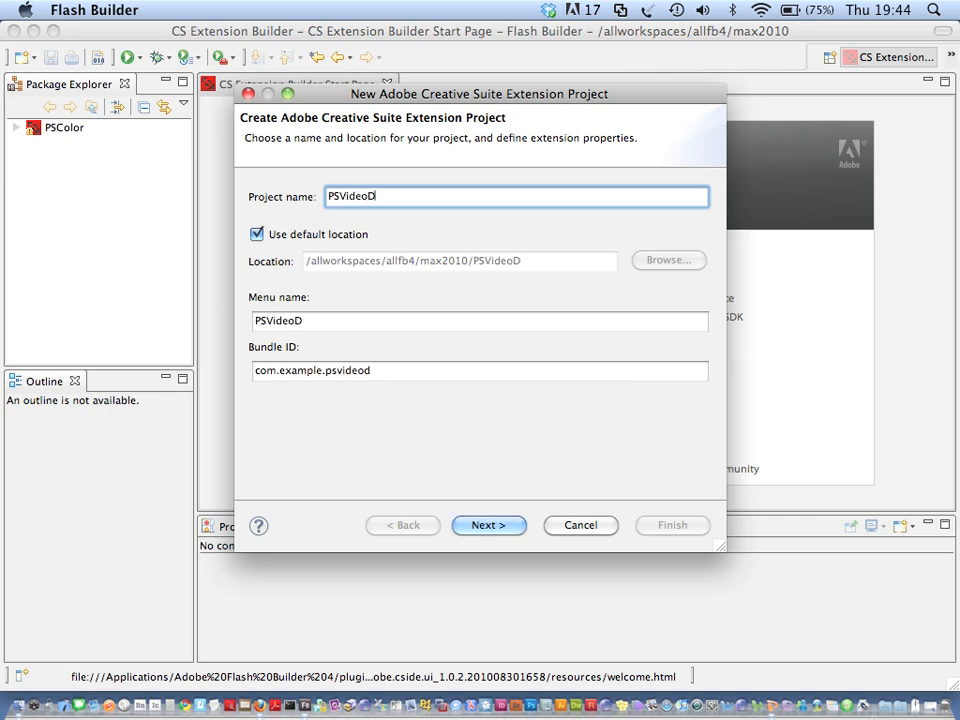
pyautogui.write('emo')
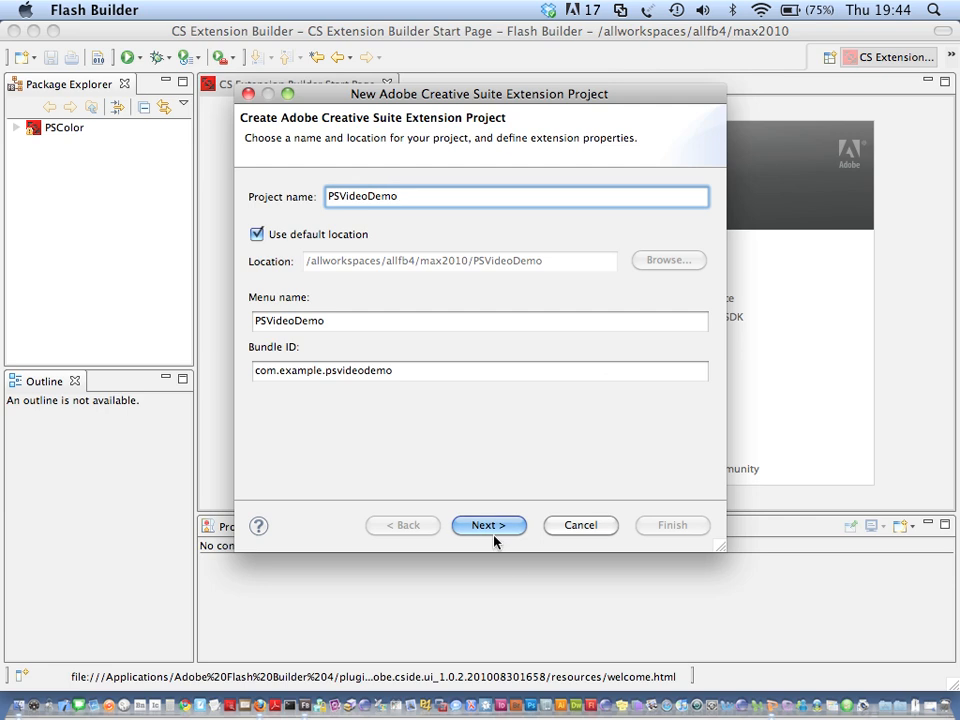
pyautogui.click(488, 525)
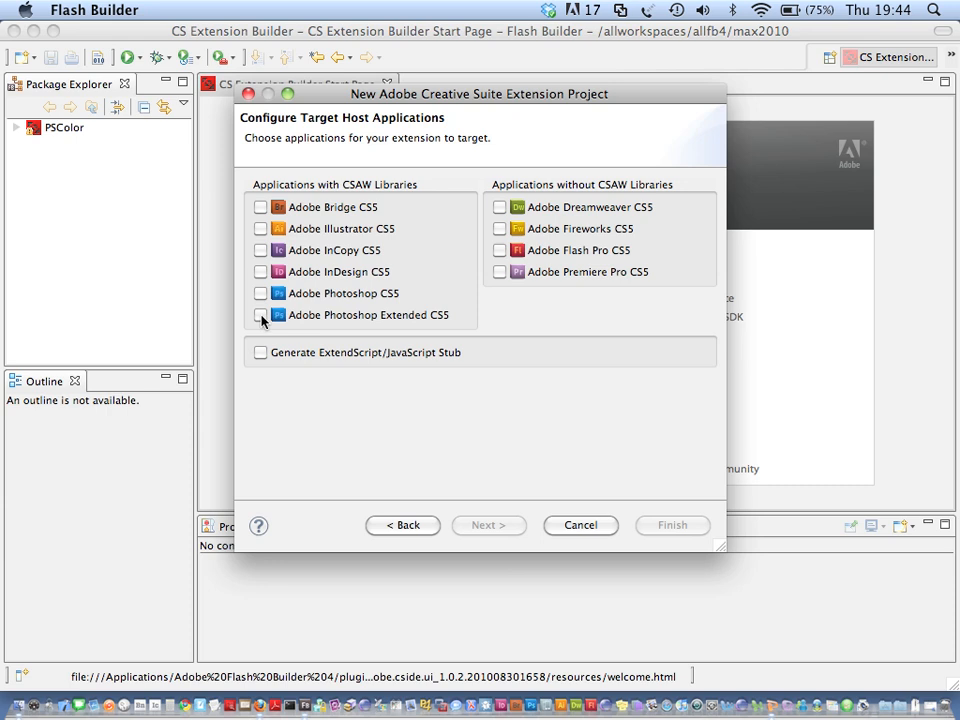
pyautogui.click(262, 314)
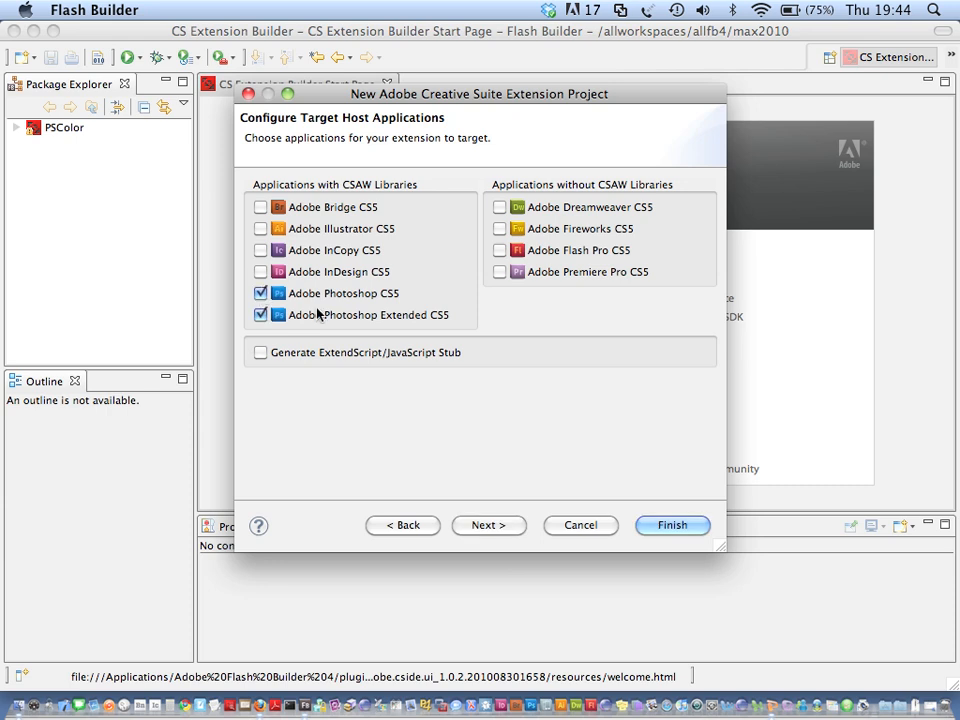
pyautogui.click(672, 525)
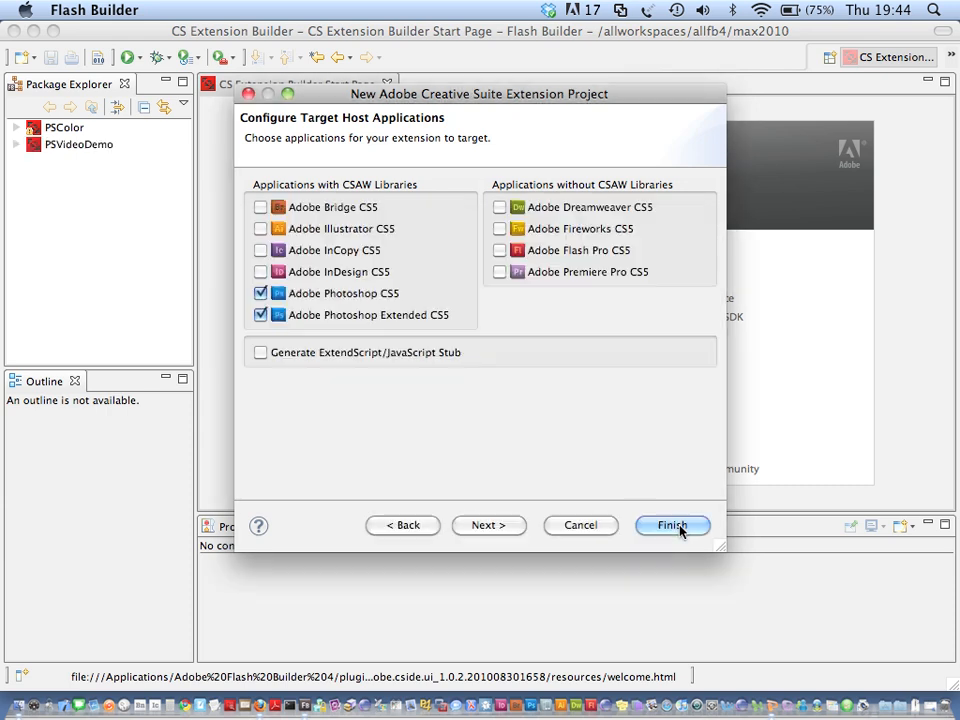
pyautogui.click(672, 525)
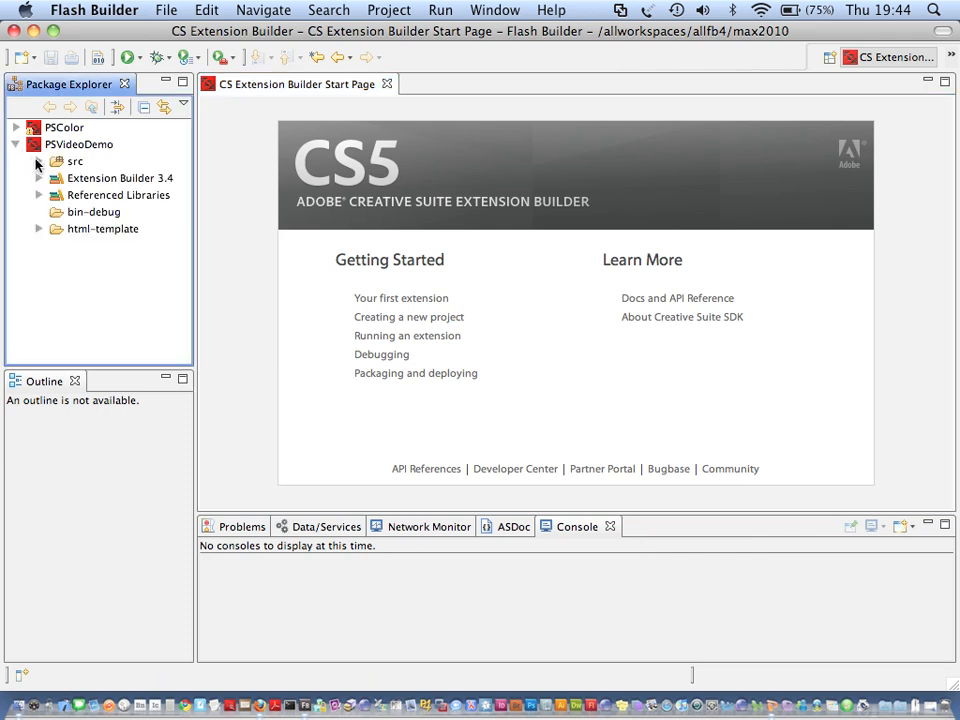
# - Open main.mxml, preview its Run PS code button in Design view, then open PSVideoDemoPhotoshop.as
pyautogui.click(38, 159)
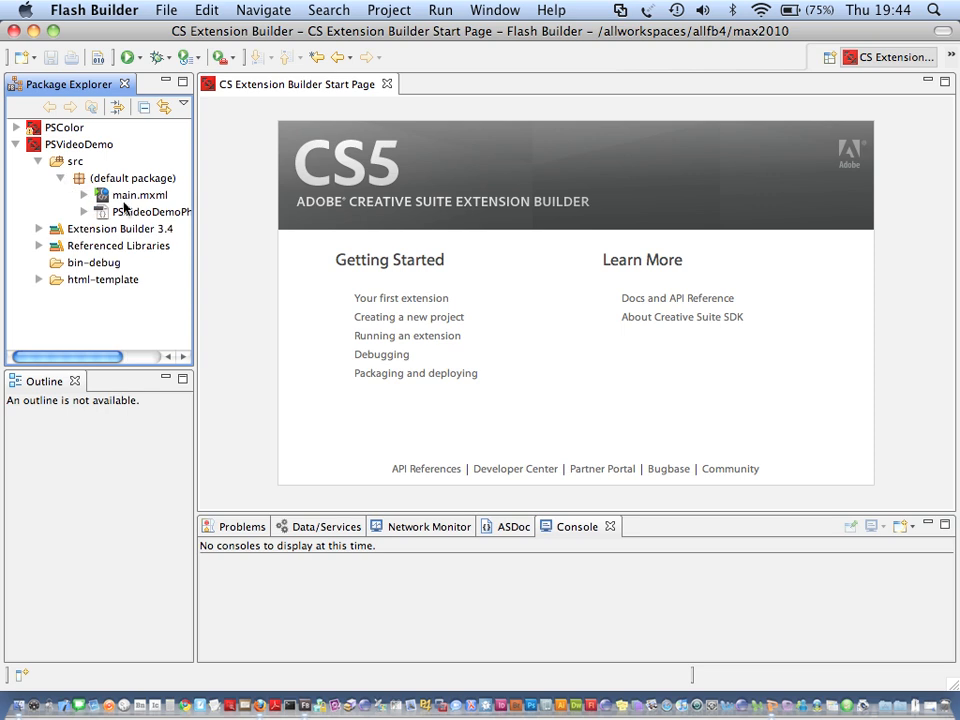
pyautogui.doubleClick(140, 195)
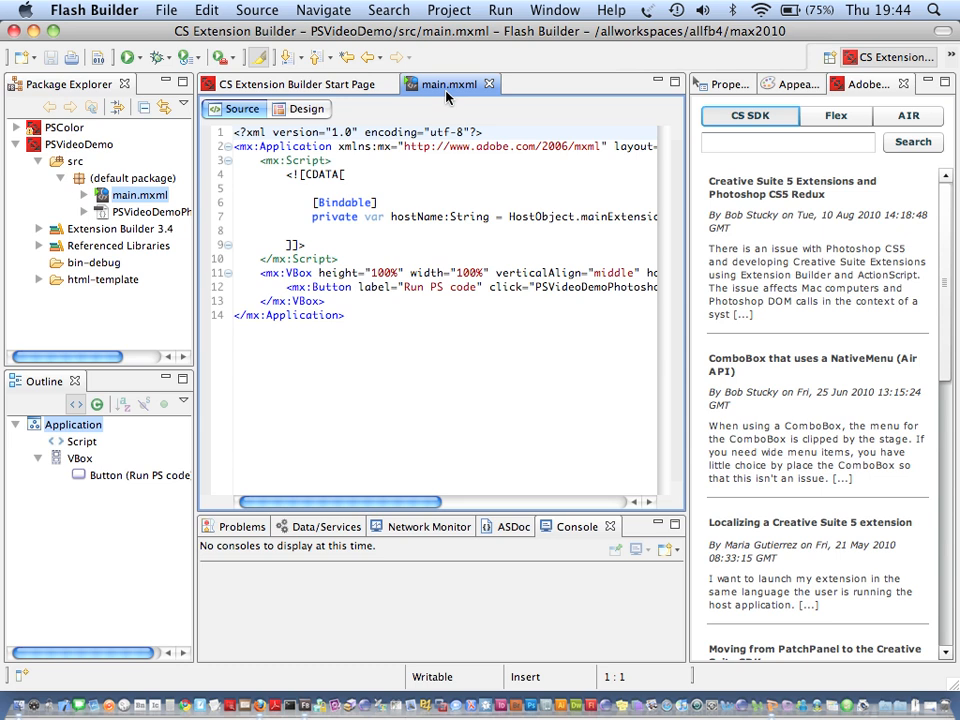
pyautogui.doubleClick(448, 84)
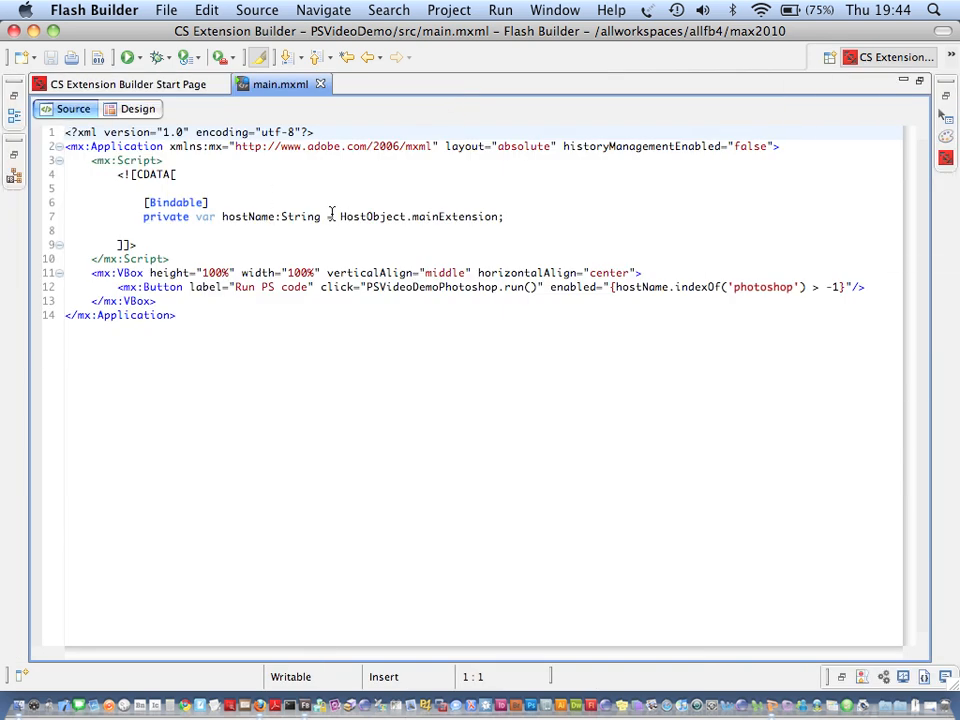
pyautogui.click(137, 109)
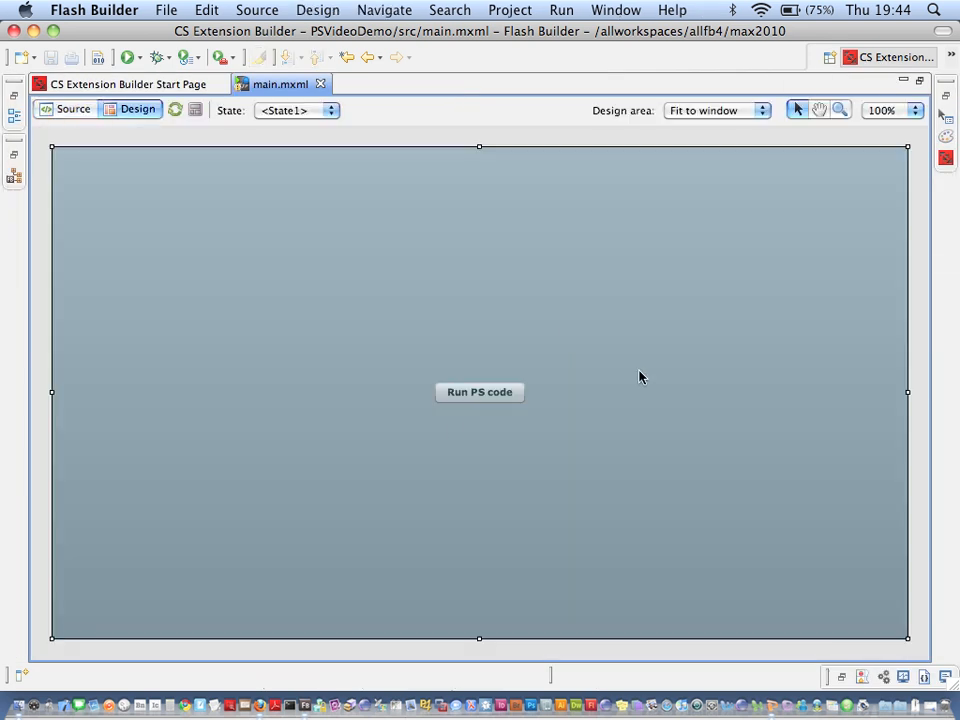
pyautogui.moveTo(57, 131)
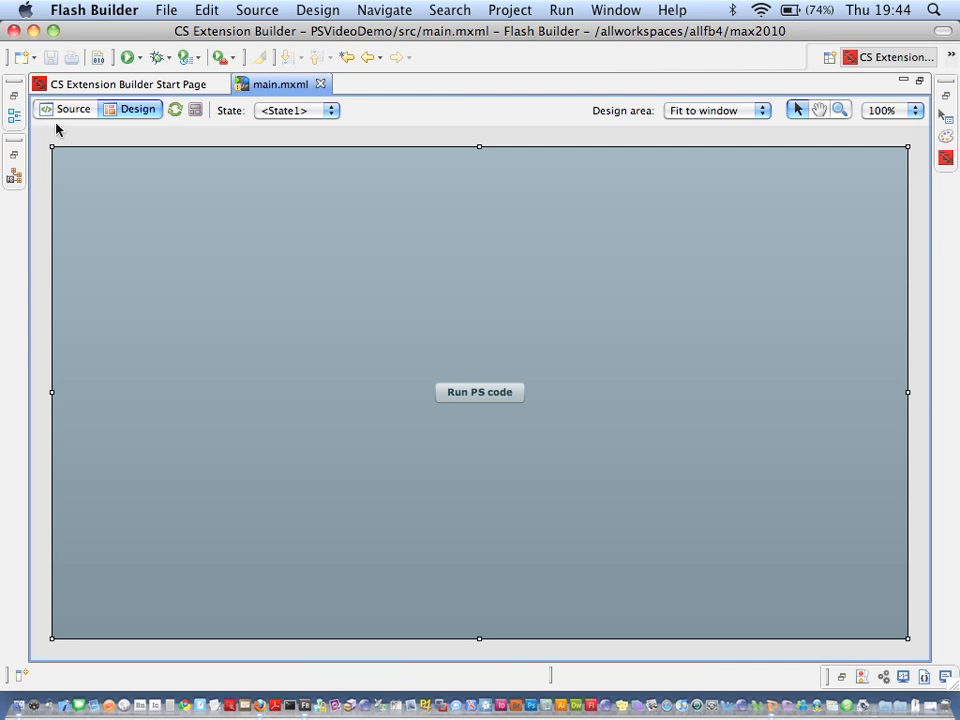
pyautogui.click(63, 109)
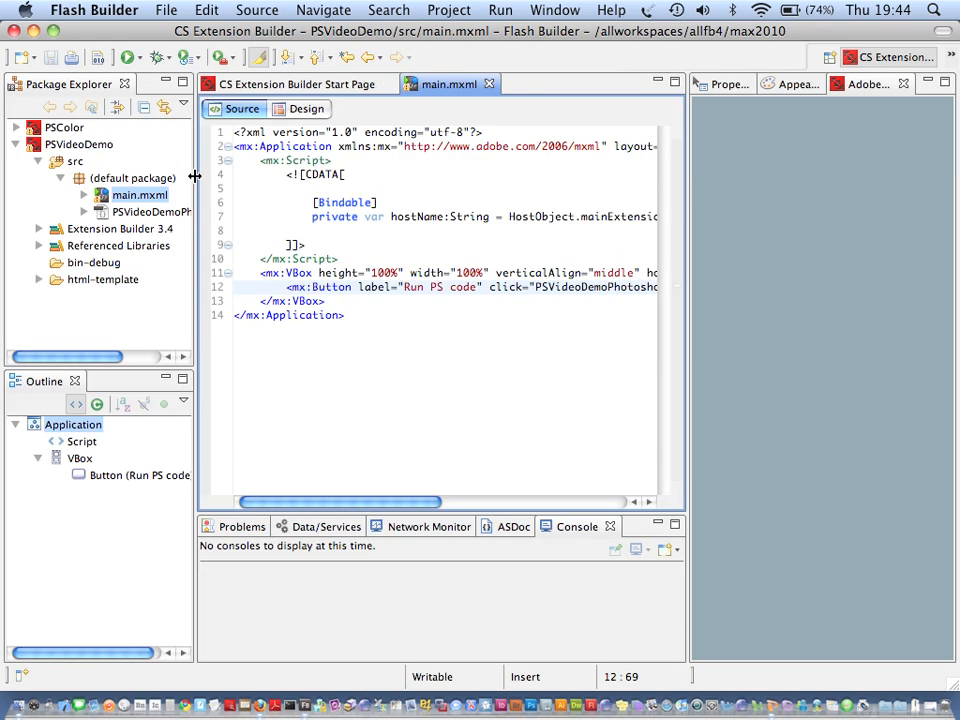
pyautogui.doubleClick(152, 211)
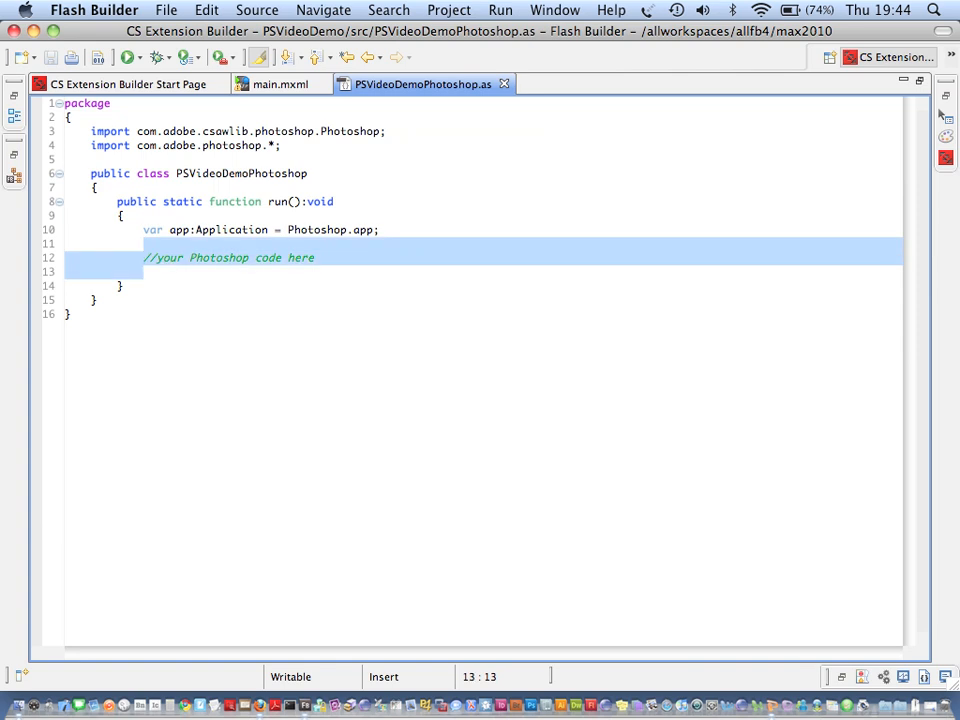
# - Replace the placeholder with var doc:Document = app.documents.add(); and doc.selection.selectAll();
pyautogui.press('Delete')
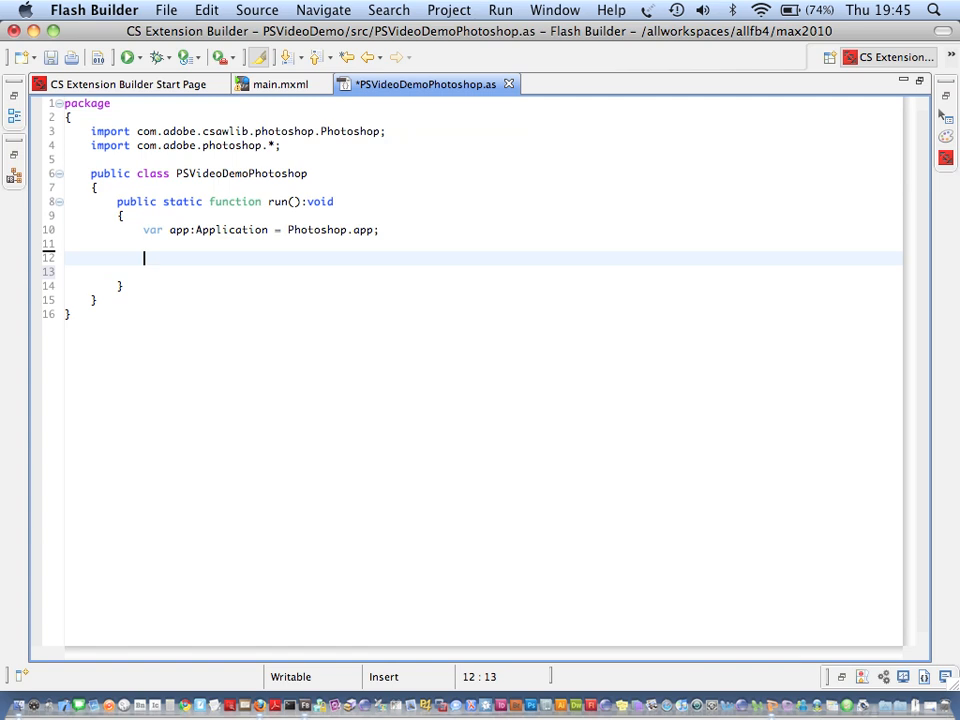
pyautogui.write('app')
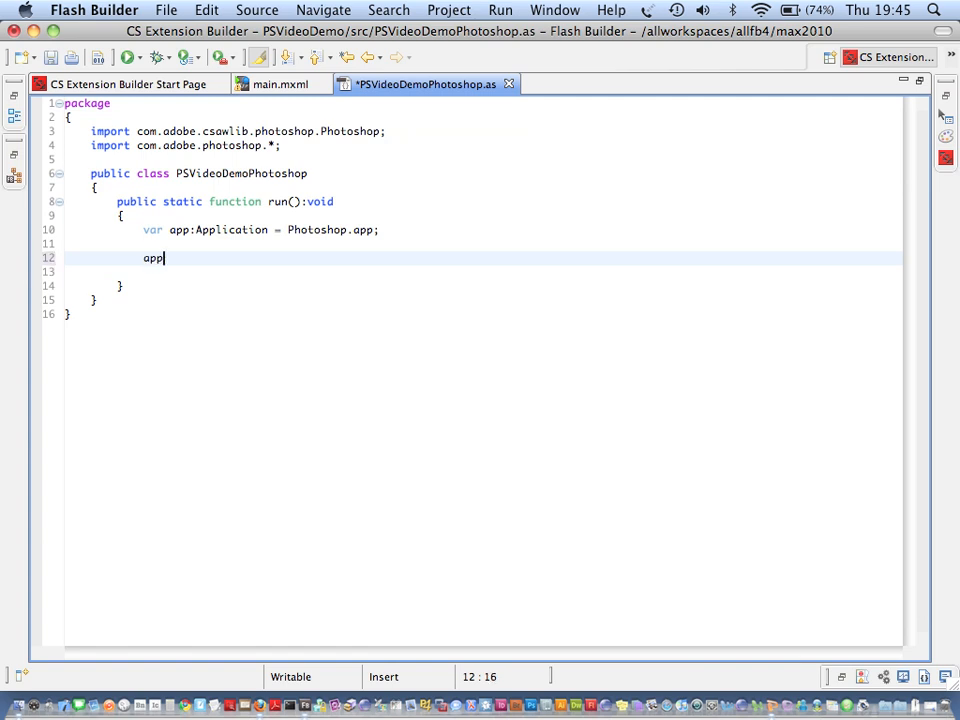
pyautogui.write('.documents.add();')
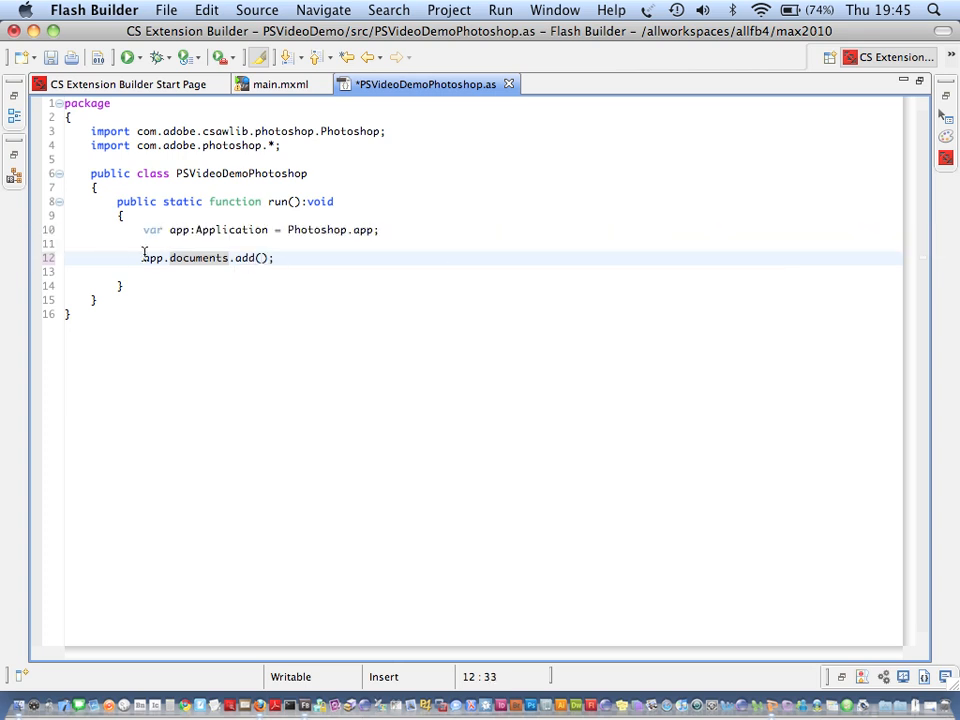
pyautogui.write('var doc:Document =')
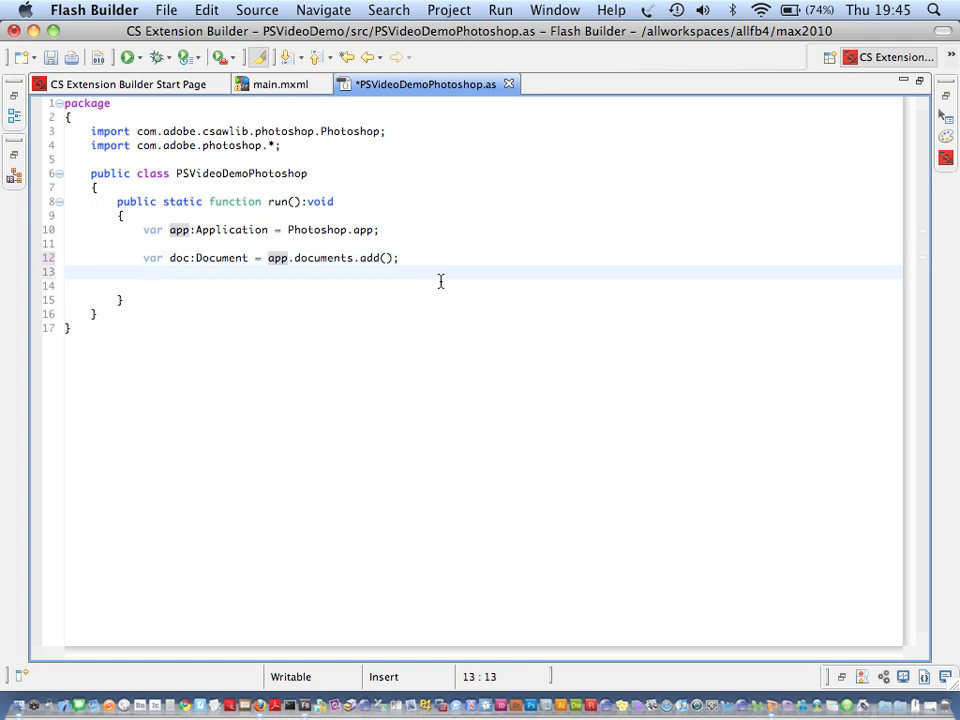
pyautogui.write('doc.selection.')
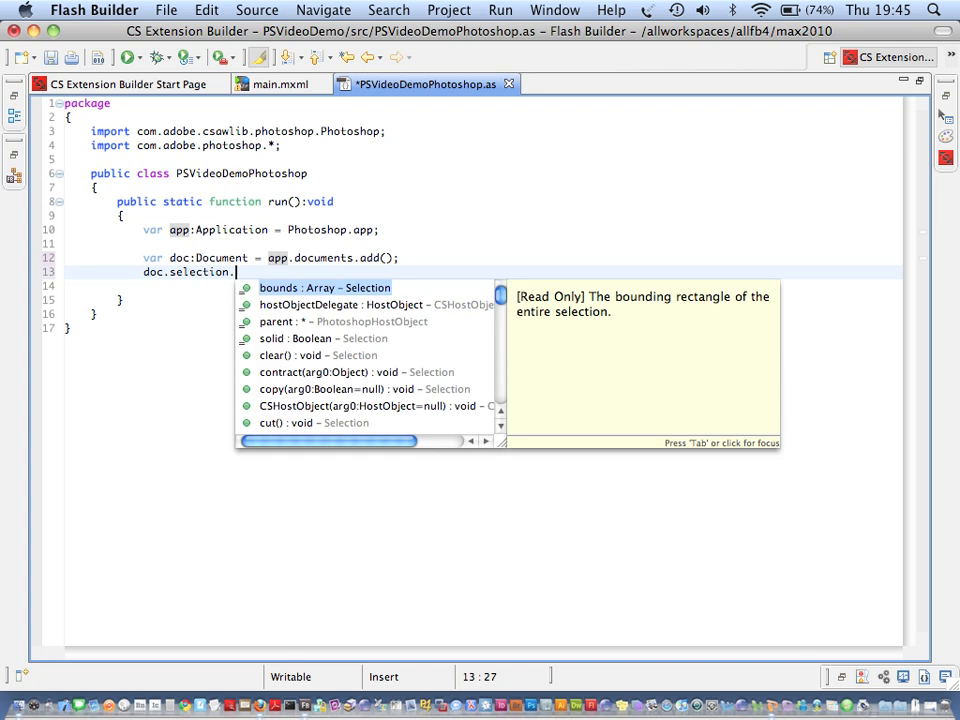
pyautogui.write('selectAll();')
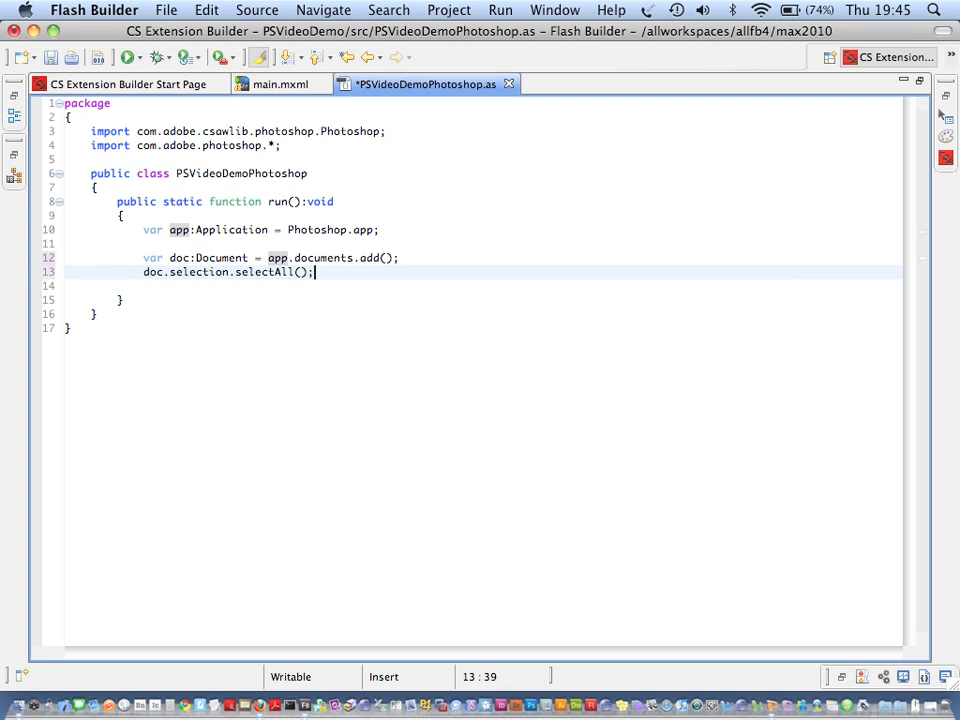
pyautogui.press('Enter')
pyautogui.write('var')
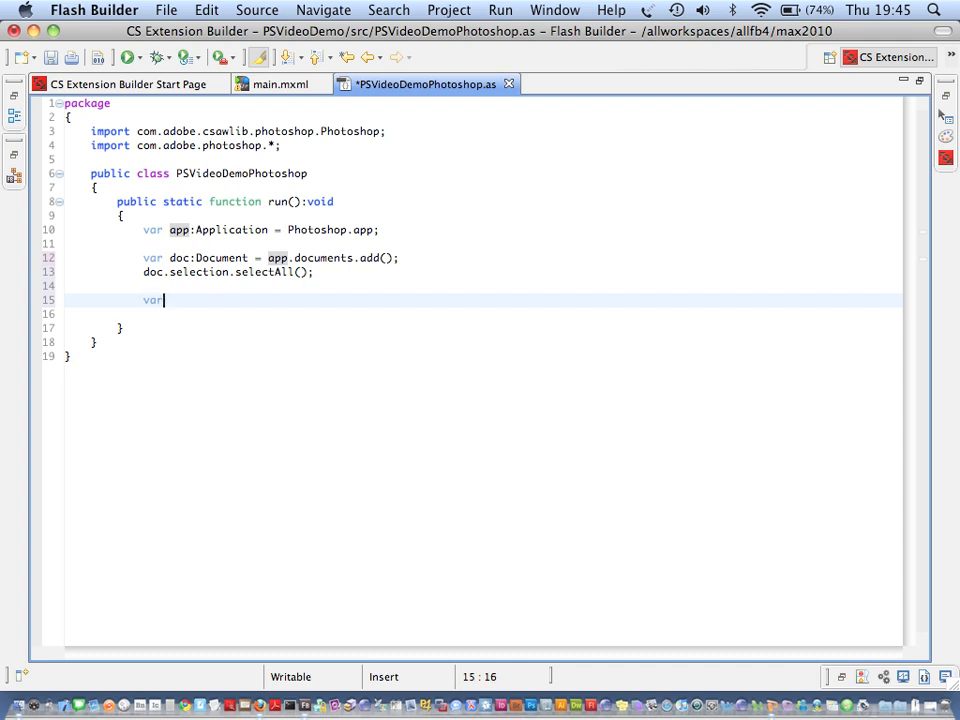
# - Declare var color:RGBColor = new RGBColor() and set color.blue to 255
pyautogui.write('color:')
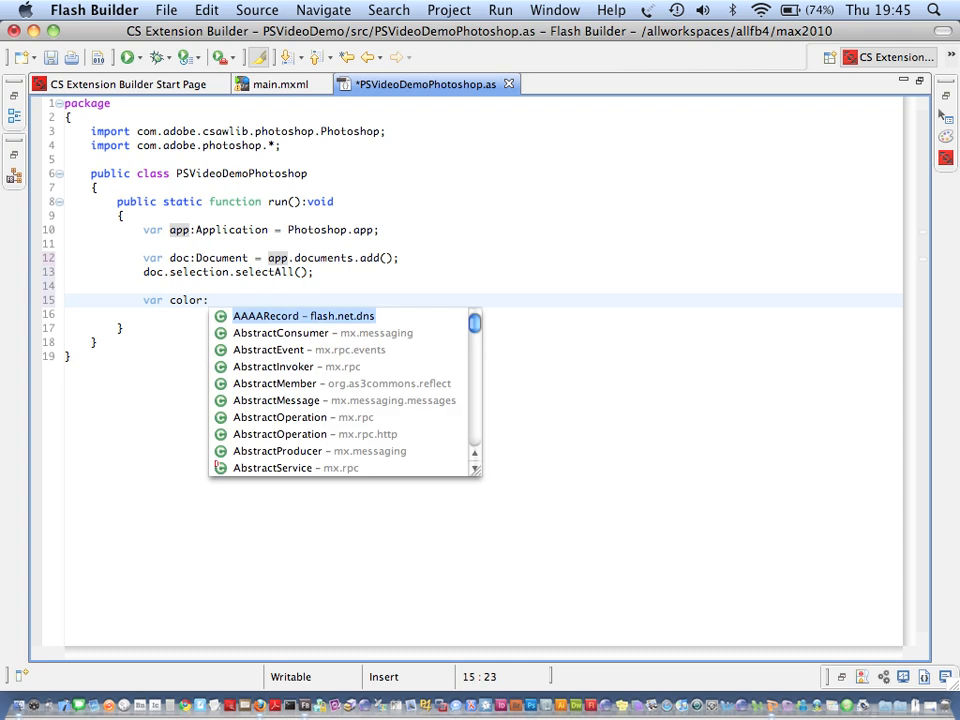
pyautogui.write('RGBColor')
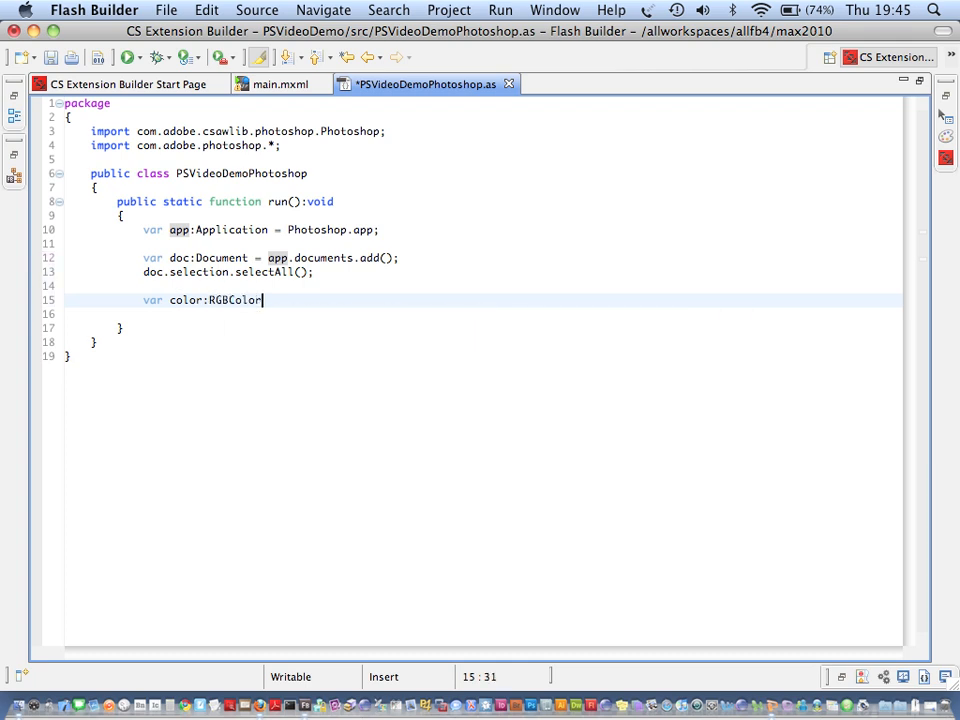
pyautogui.write('= new')
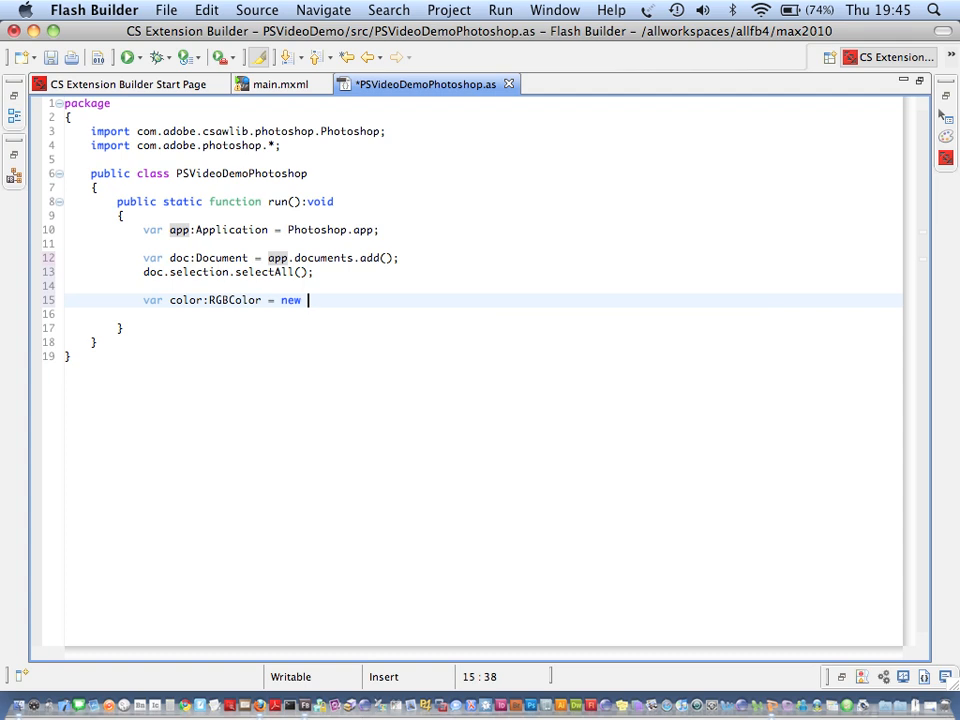
pyautogui.write('RGBColor();')
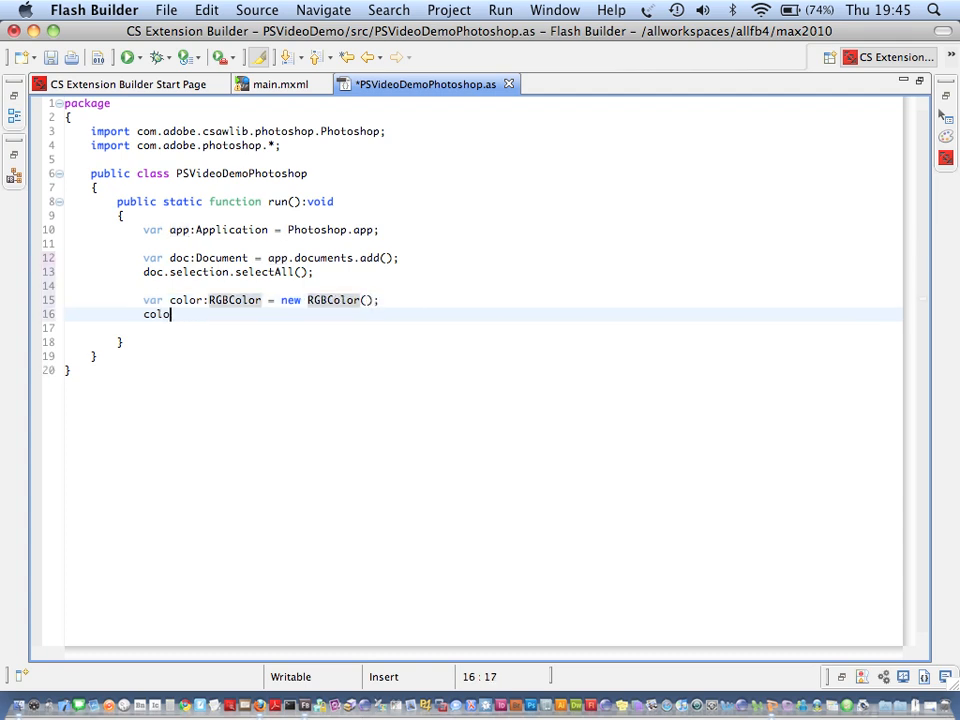
pyautogui.write('.red = 0;')
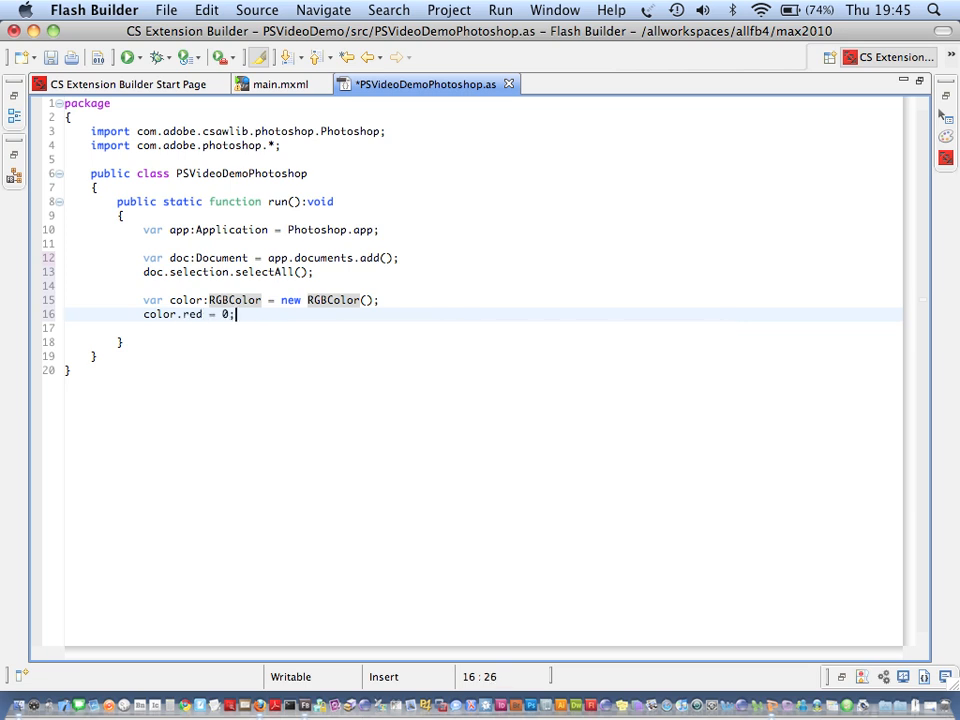
pyautogui.write('color.f')
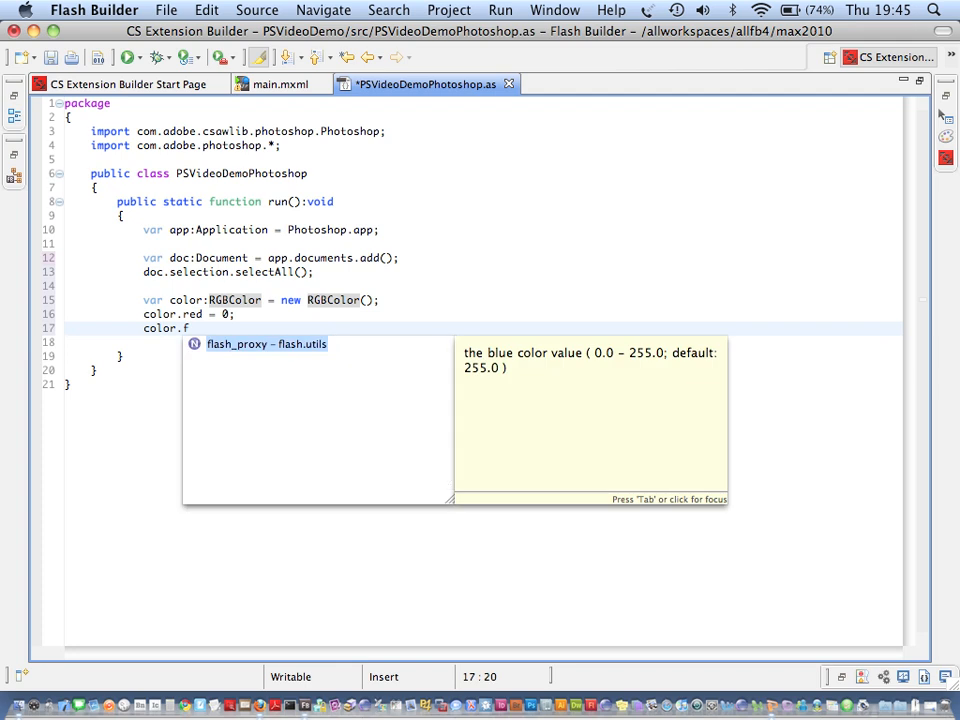
pyautogui.write('green = 0;')
pyautogui.click(482, 343)
pyautogui.write('c')
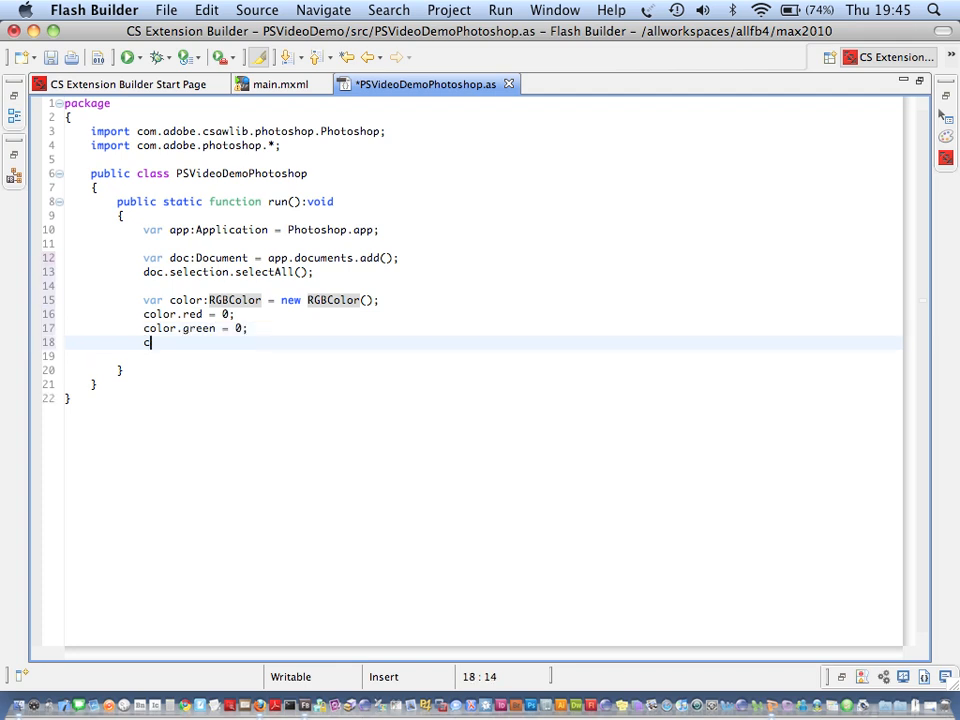
pyautogui.write('olor.blue')
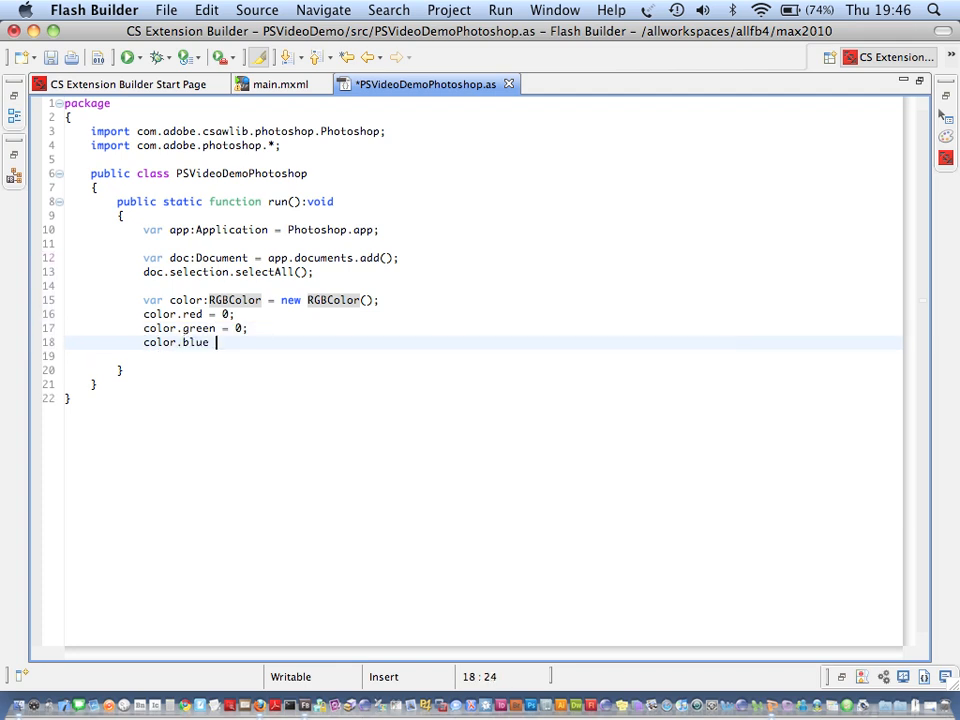
pyautogui.write('255;')
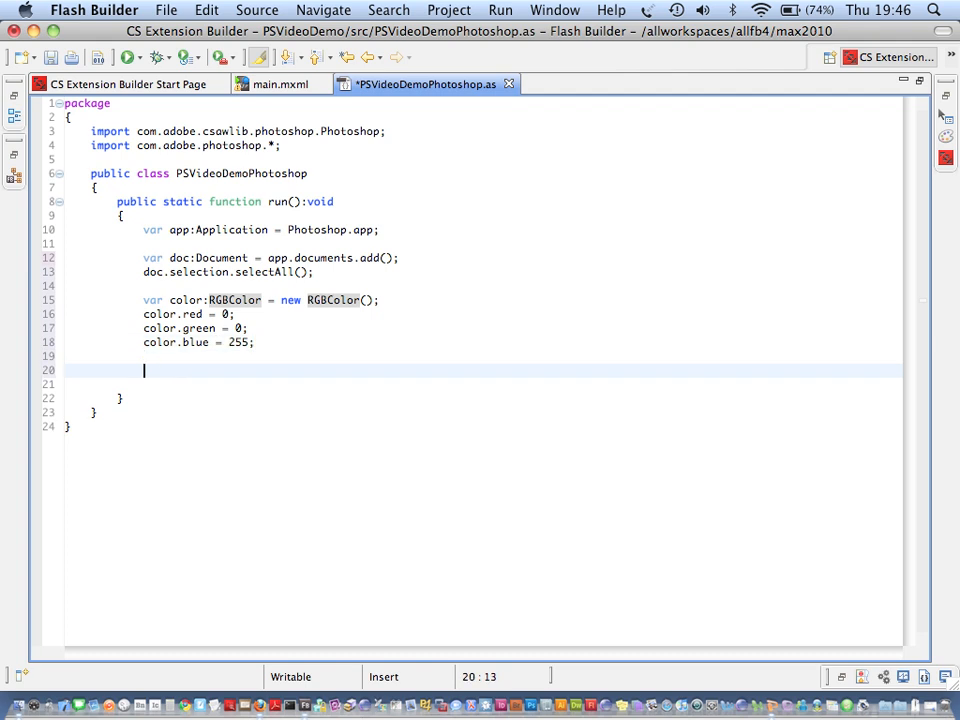
# - Add doc.selection.fill(color); so the selection is filled with blue
pyautogui.write('doc.selection.')
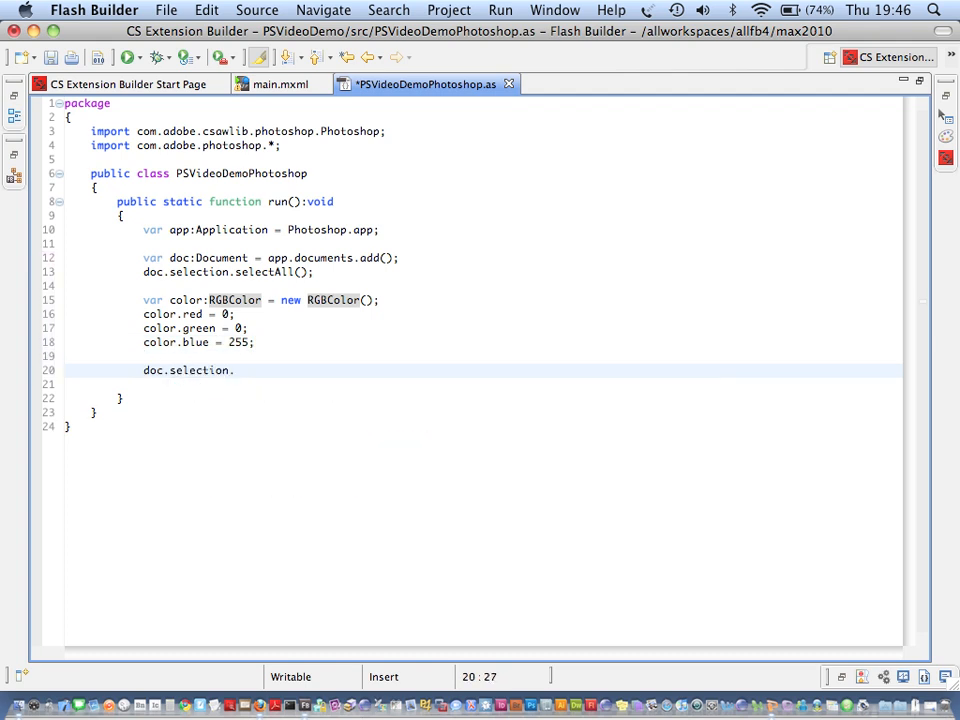
pyautogui.write('fill(colo')
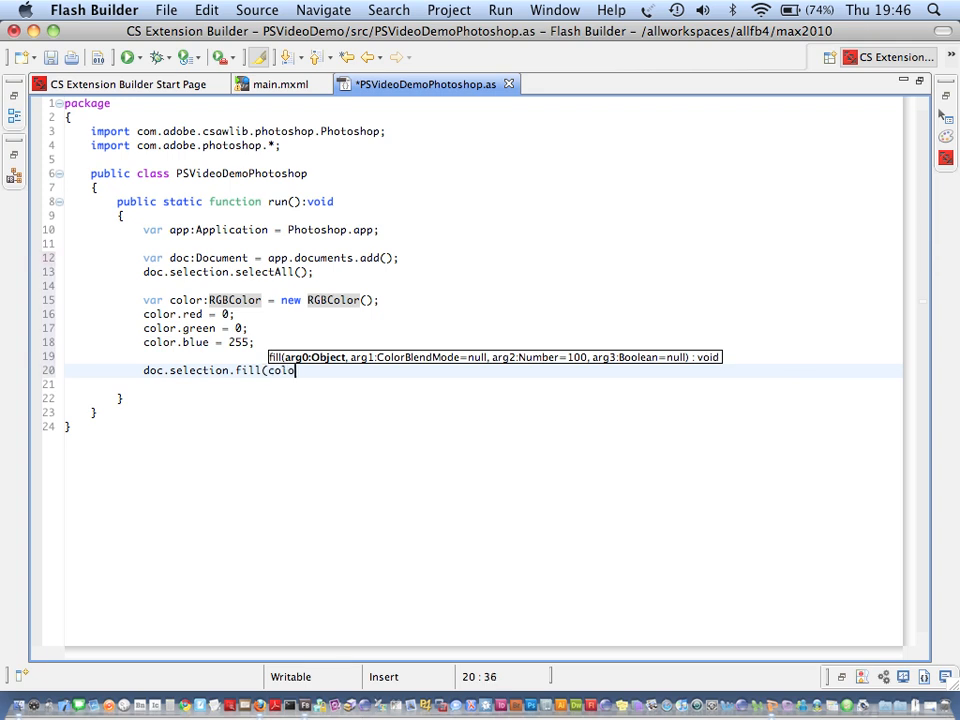
pyautogui.write('r);')
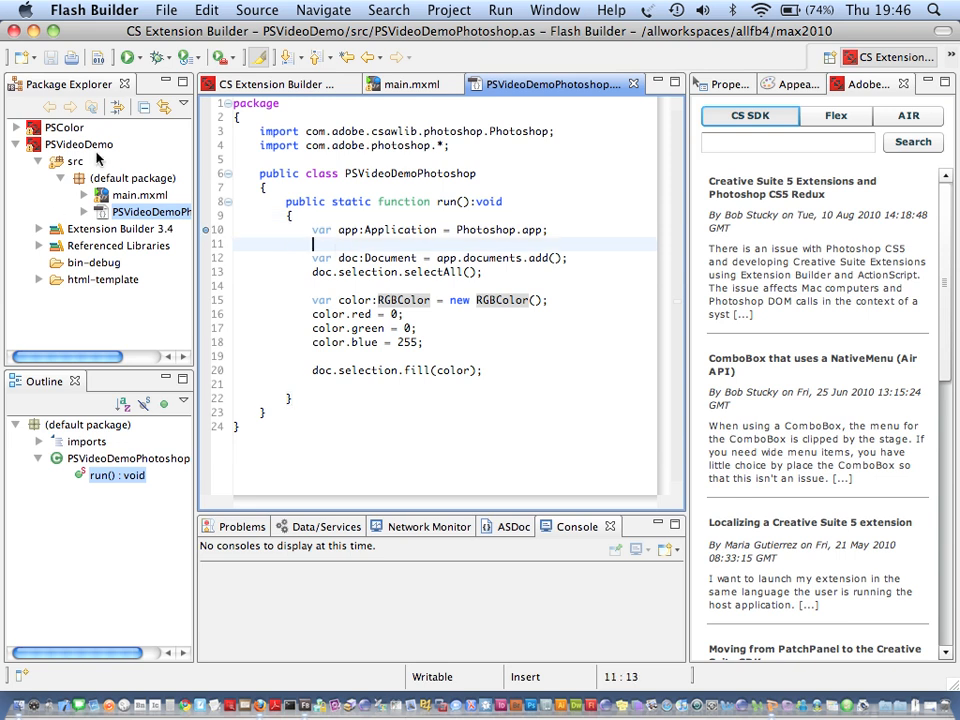
# - Debug the PSVideoDemo project as an Adobe Photoshop Extension
pyautogui.rightClick(73, 150)
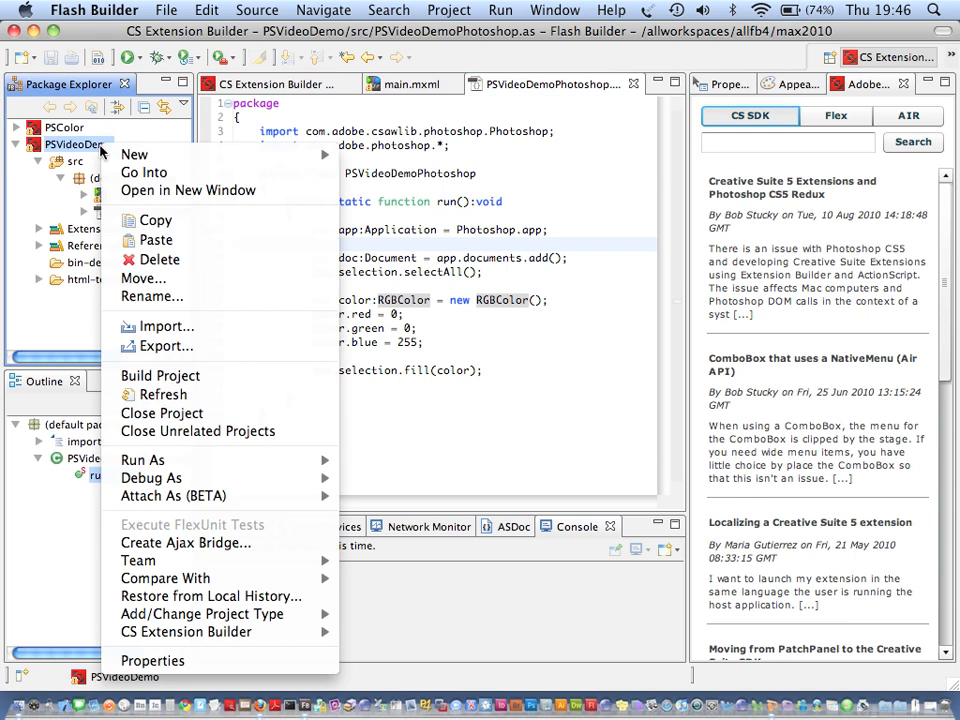
pyautogui.moveTo(161, 413)
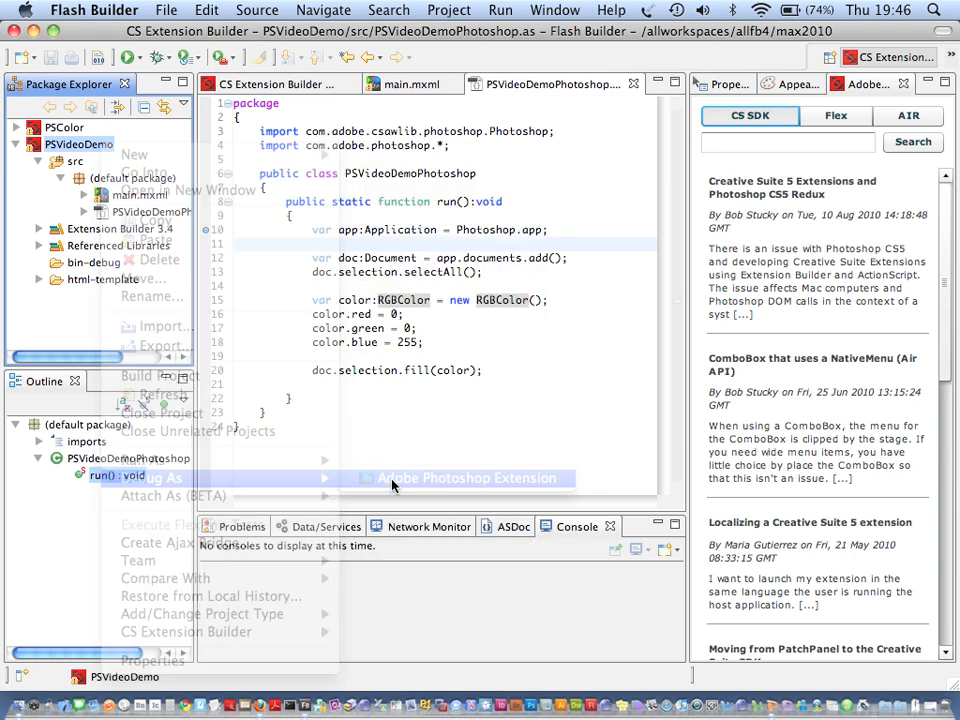
pyautogui.click(467, 478)
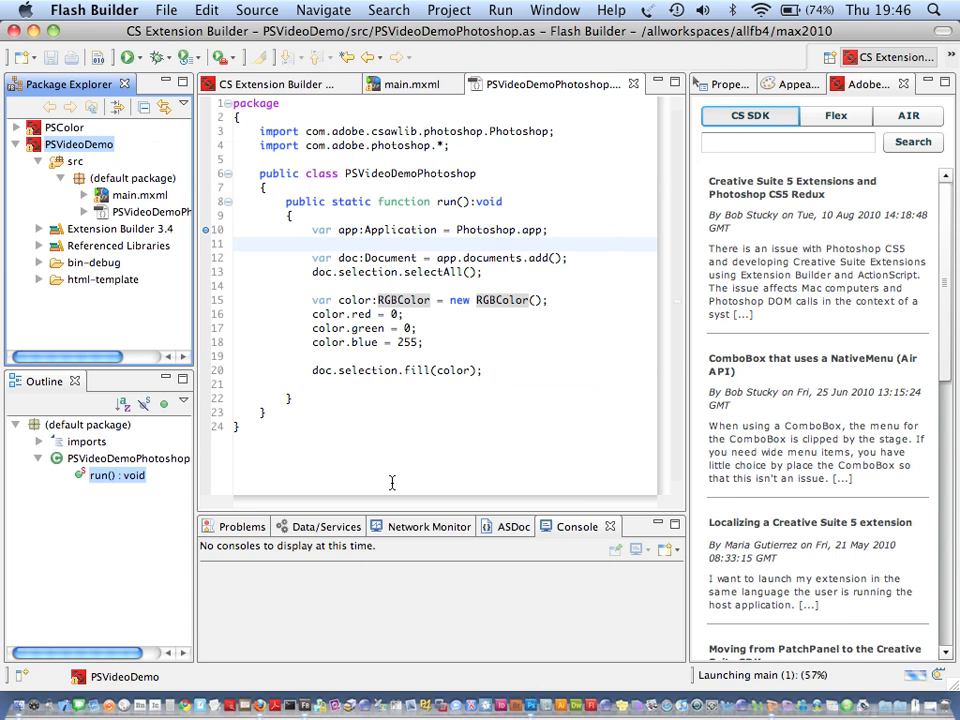
pyautogui.moveTo(537, 651)
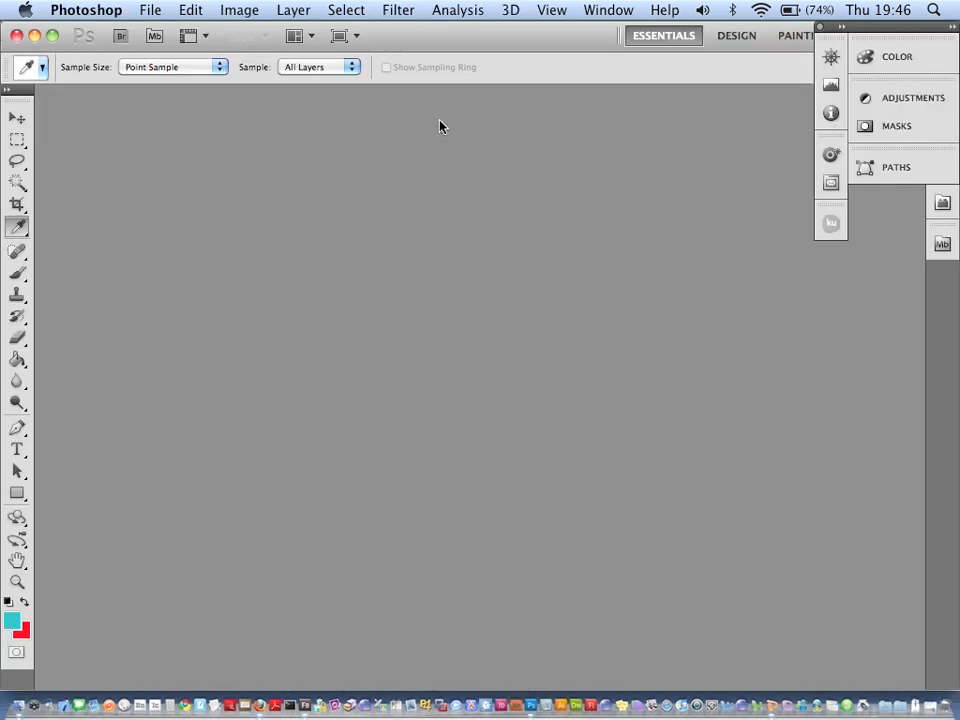
# - Open the PSVideoDemo panel from Window > Extensions and move it right
pyautogui.click(608, 10)
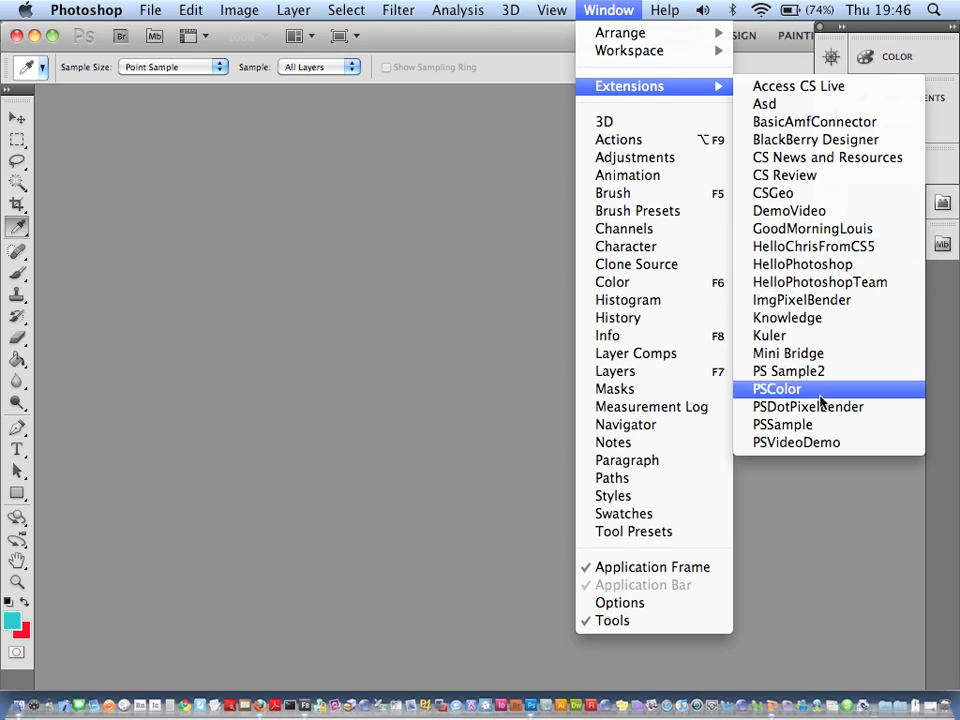
pyautogui.click(795, 442)
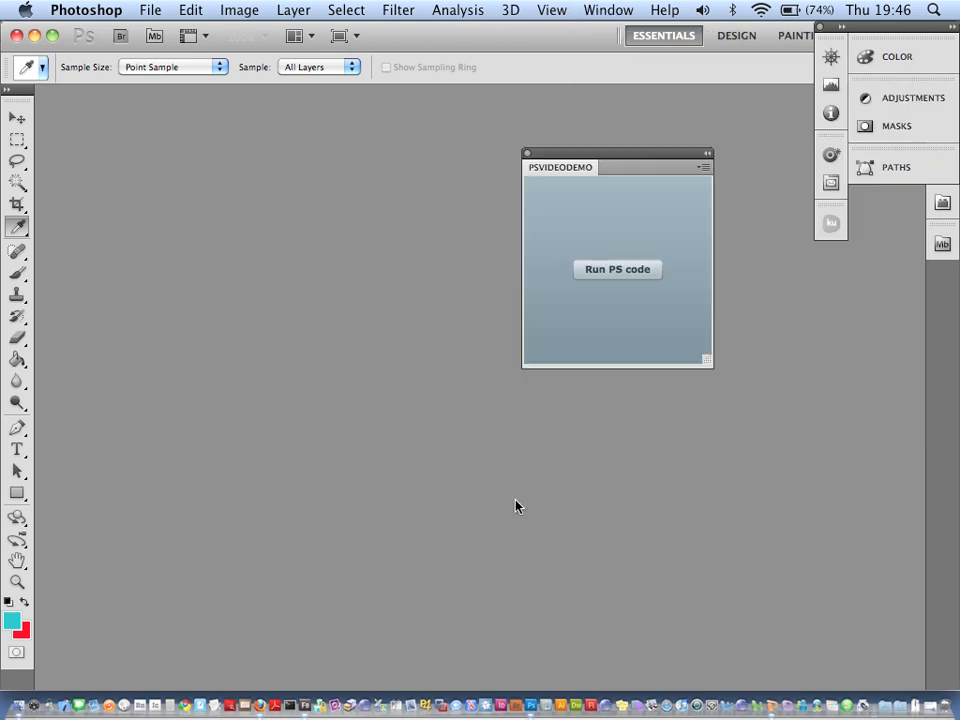
pyautogui.moveTo(632, 222)
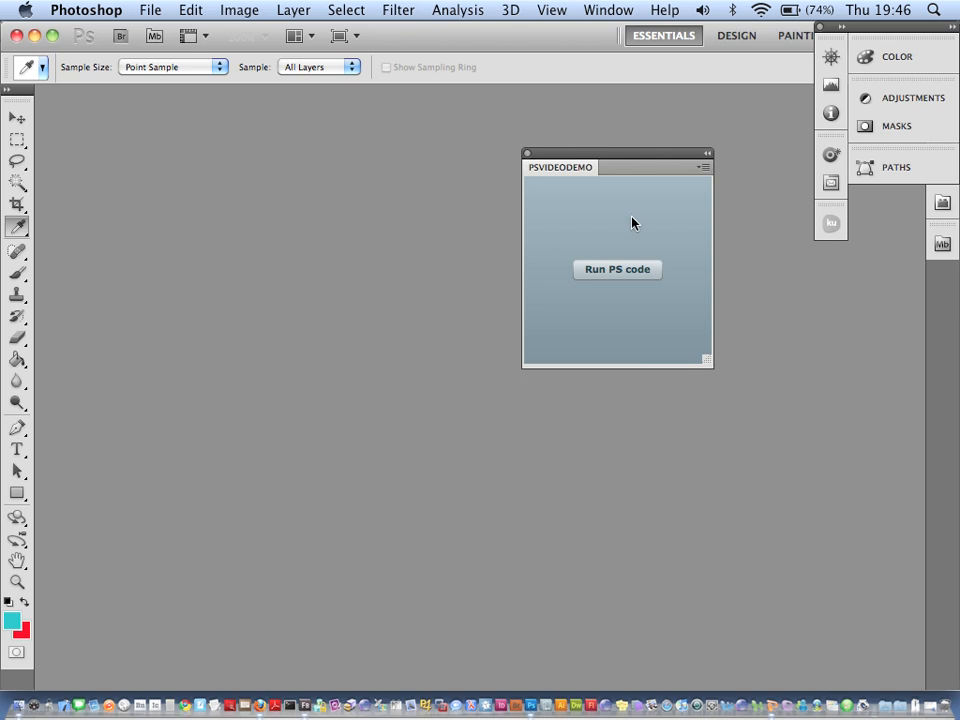
pyautogui.moveTo(560, 167); pyautogui.dragTo(622, 199)
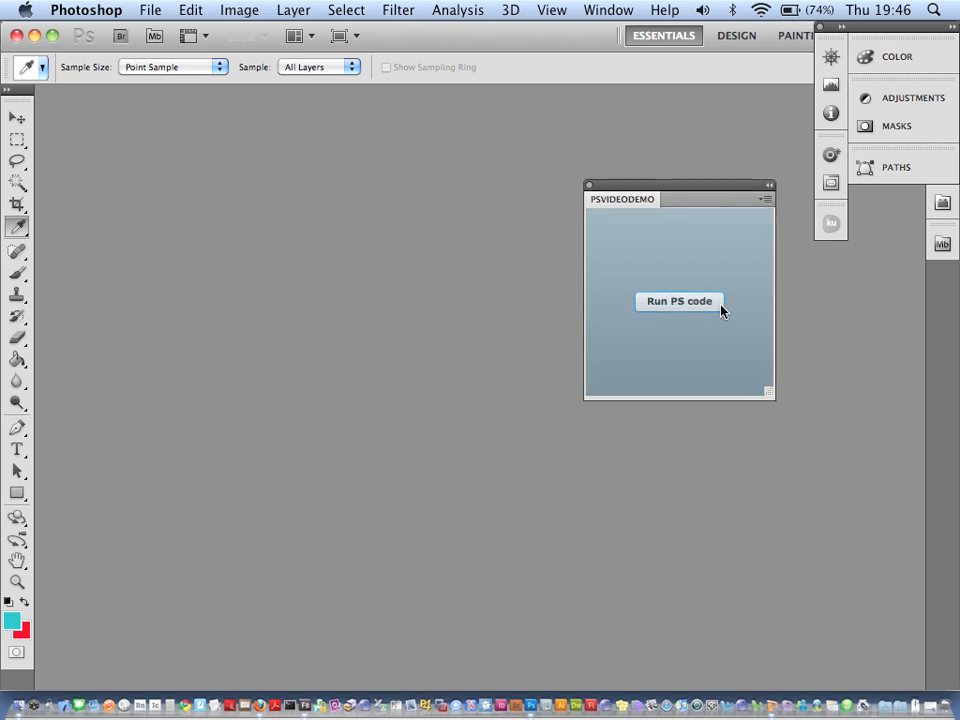
# - Run the panel's PS code and accept the switch to the Debug perspective
pyautogui.click(679, 301)
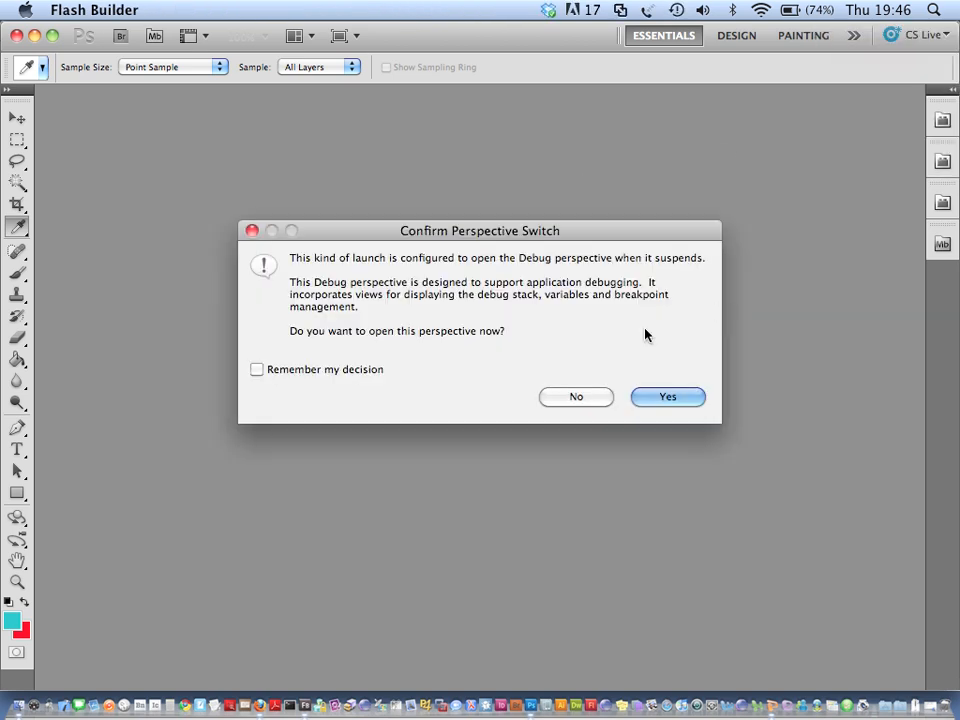
pyautogui.moveTo(612, 344)
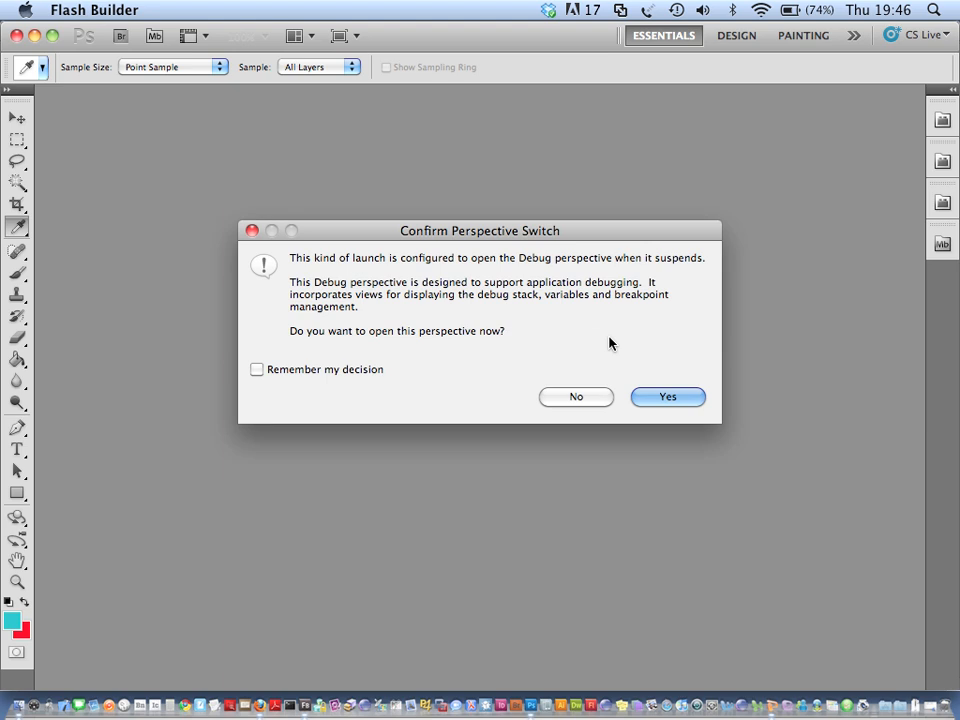
pyautogui.click(667, 397)
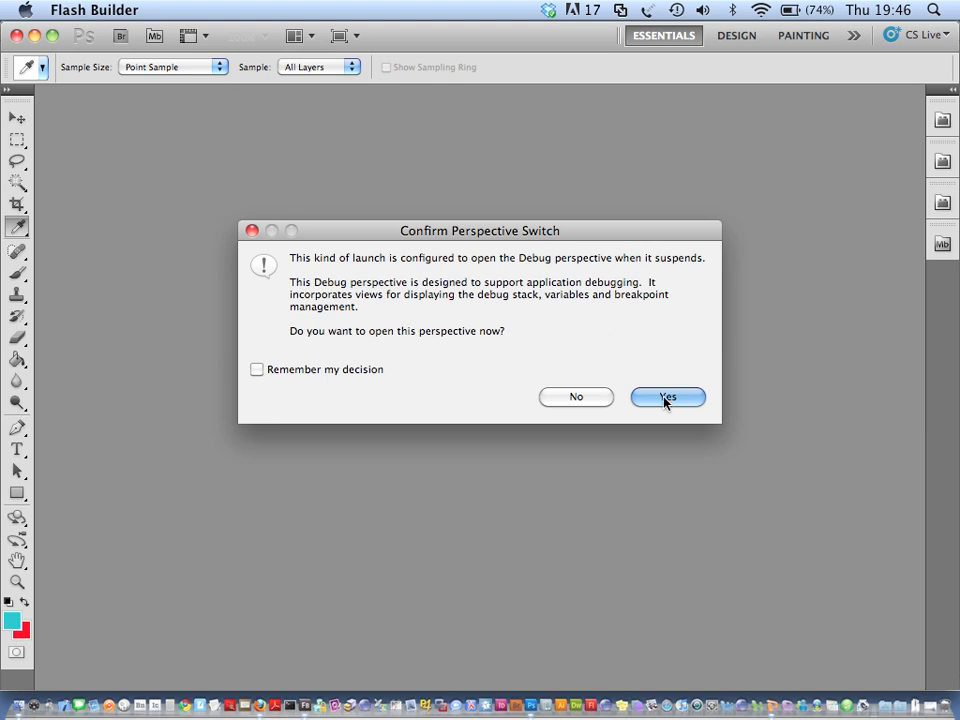
pyautogui.click(667, 397)
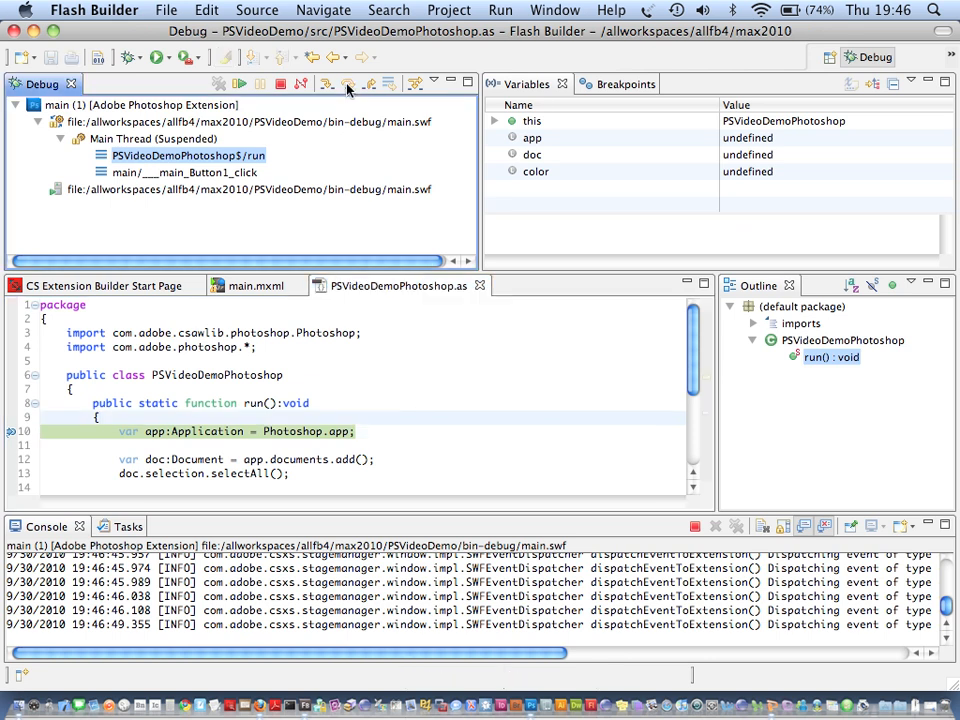
# - Step over four lines of run(), from line 10 to line 17
pyautogui.click(349, 84)
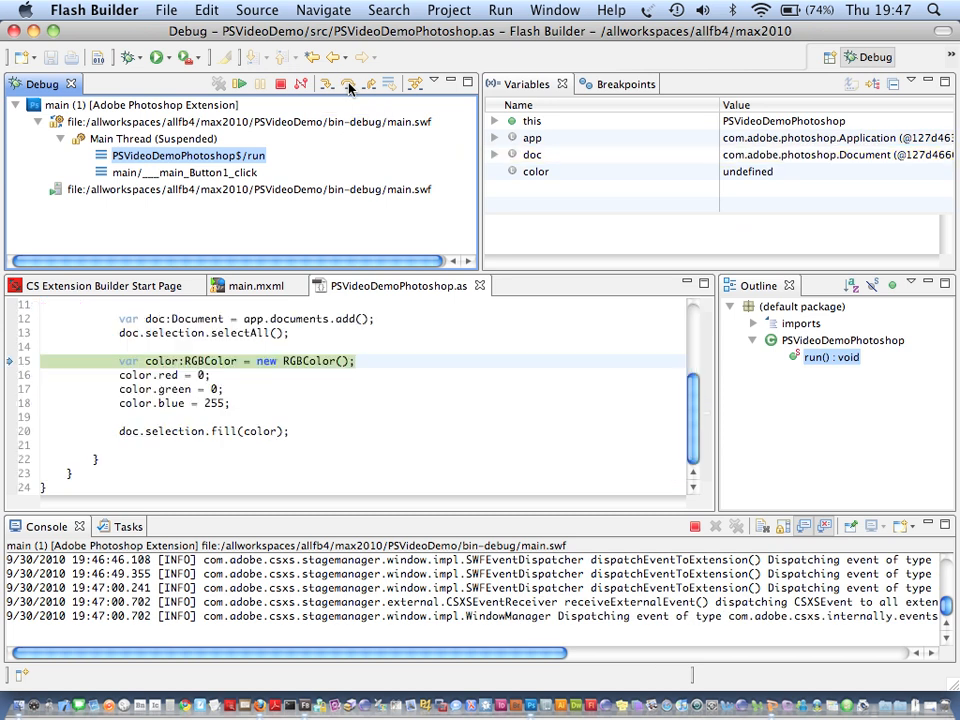
pyautogui.click(345, 84)
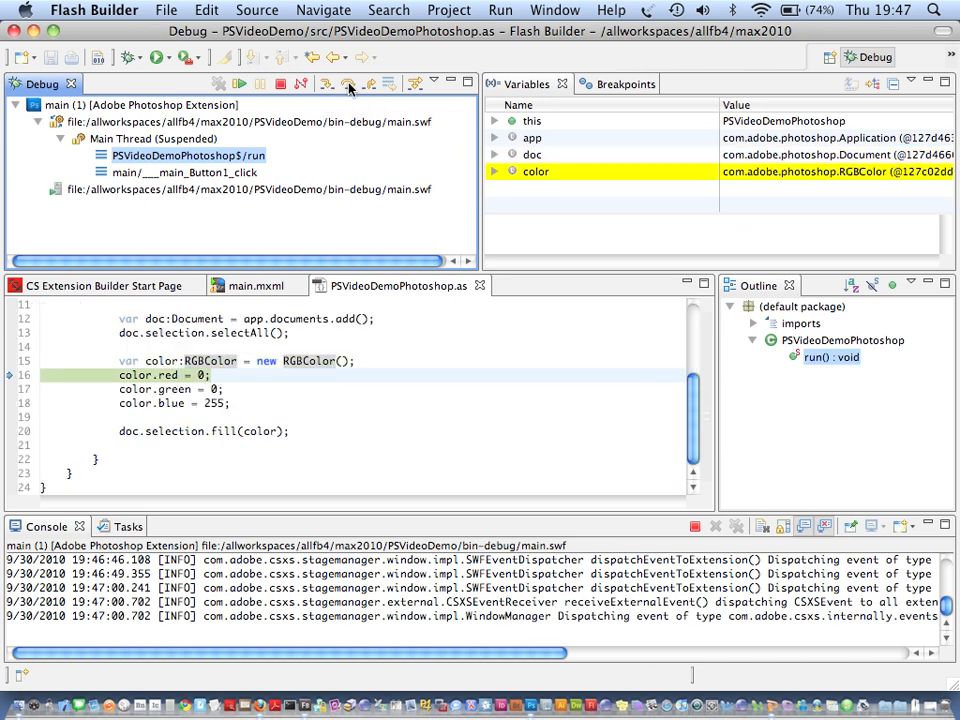
pyautogui.click(345, 84)
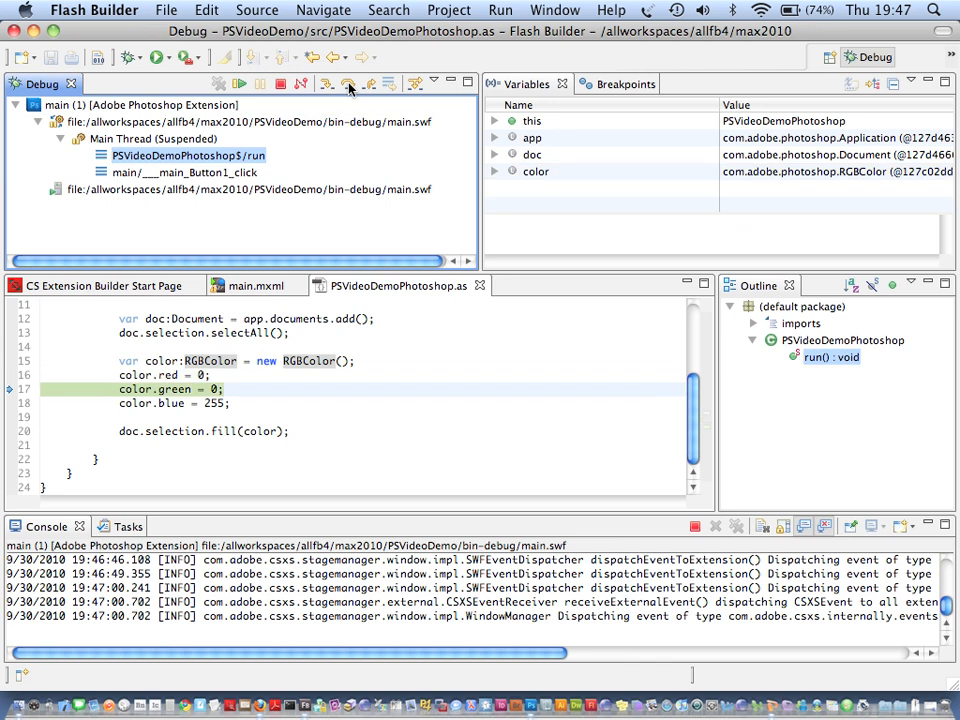
pyautogui.click(346, 84)
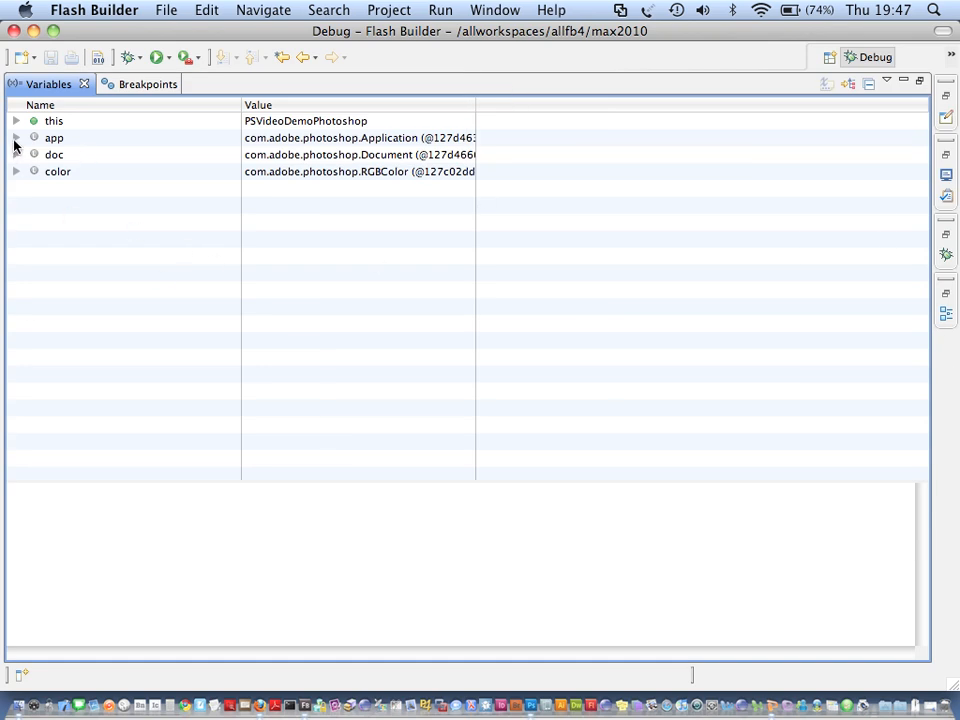
# - Expand the app variable and its activeDocument property in the Variables view
pyautogui.click(16, 136)
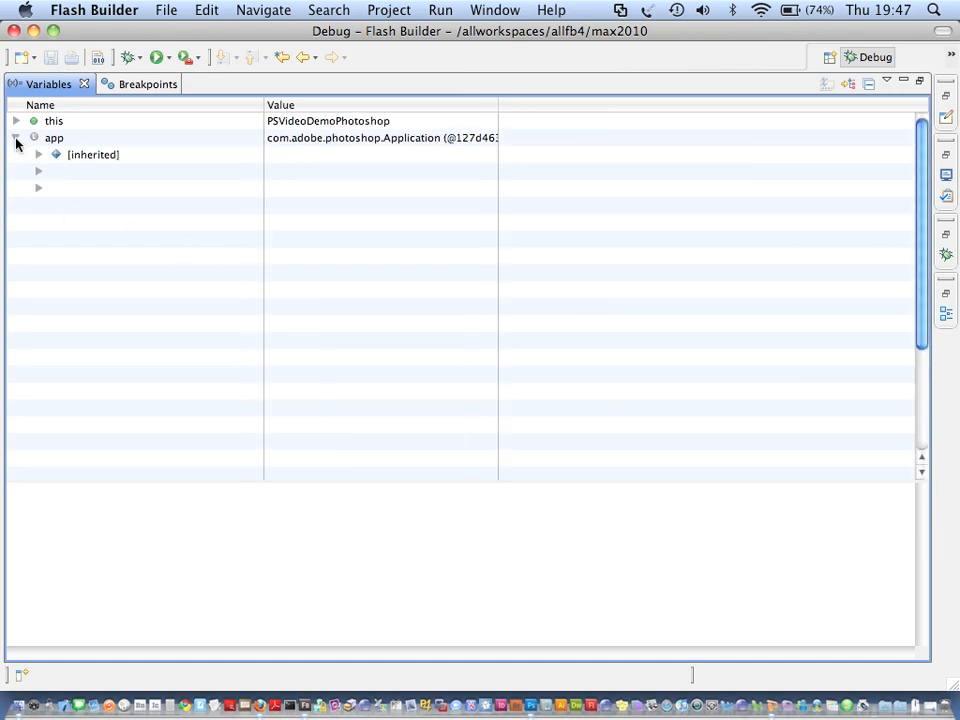
pyautogui.click(14, 137)
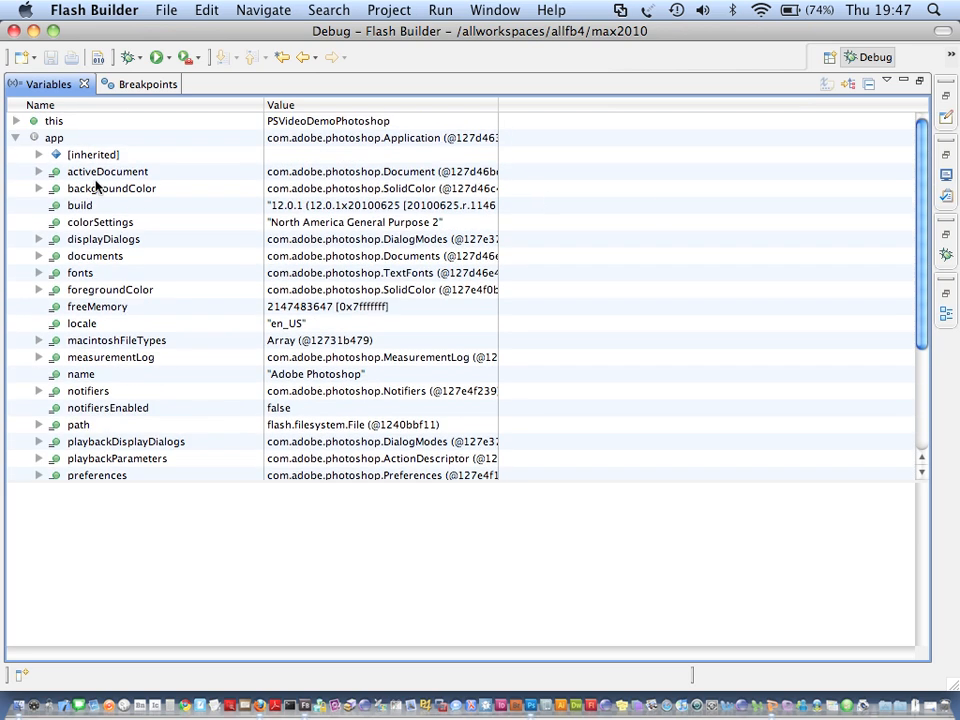
pyautogui.click(38, 171)
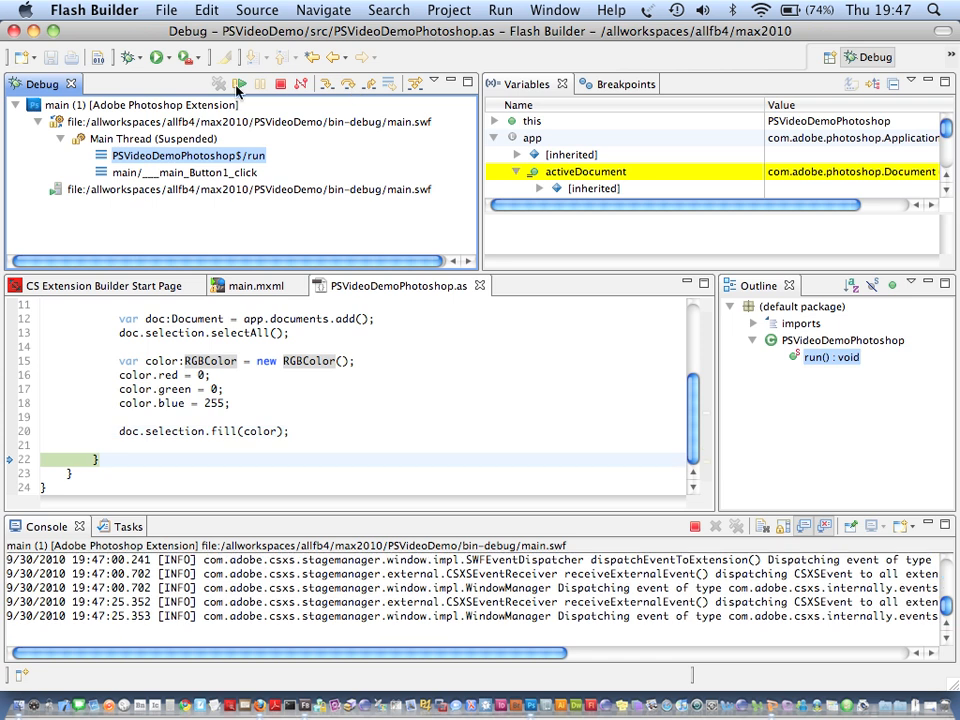
# - Resume execution, view the blue-filled document, then close the PSVideoDemo panel and window
pyautogui.click(233, 85)
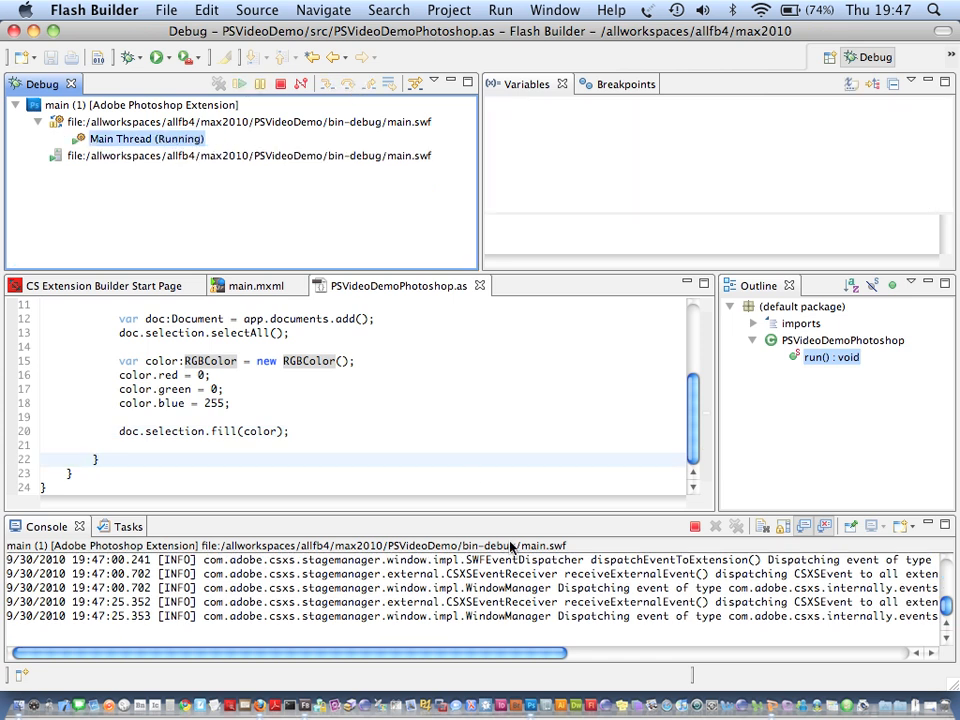
pyautogui.click(531, 696)
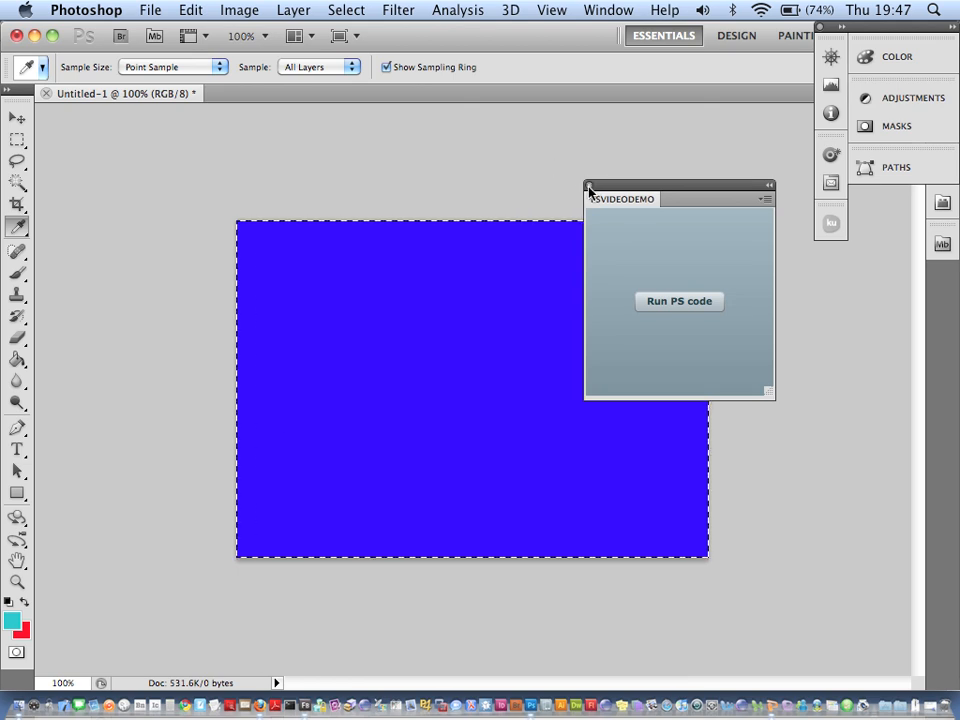
pyautogui.click(589, 188)
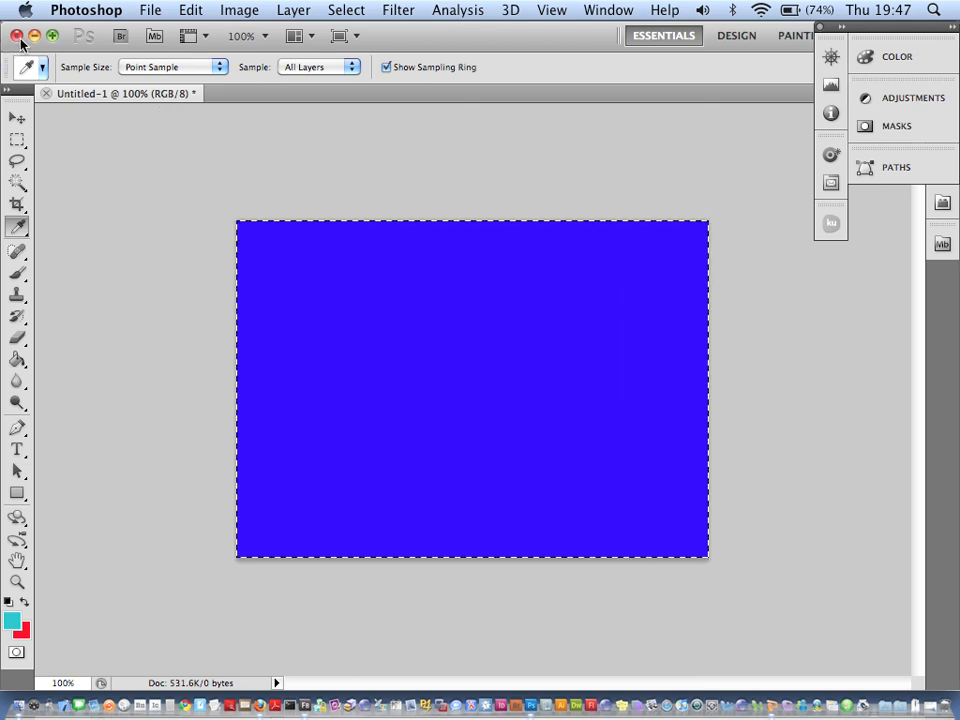
pyautogui.click(15, 37)
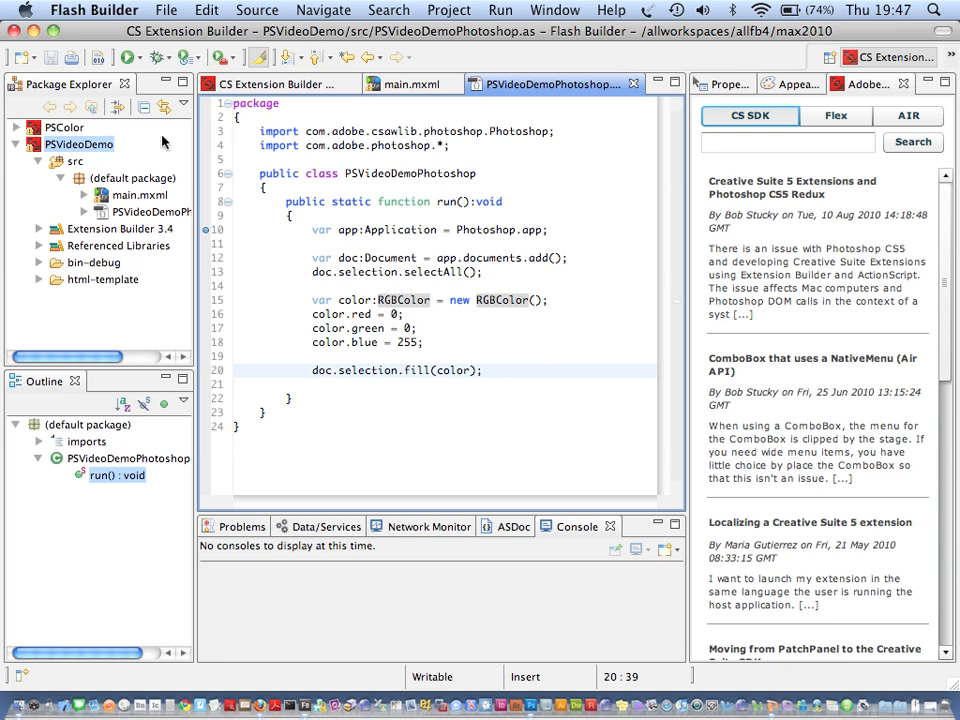
# - Open PSVideoDemo's Creative Suite Extension export wizard, go past the first page, then cancel
pyautogui.rightClick(75, 158)
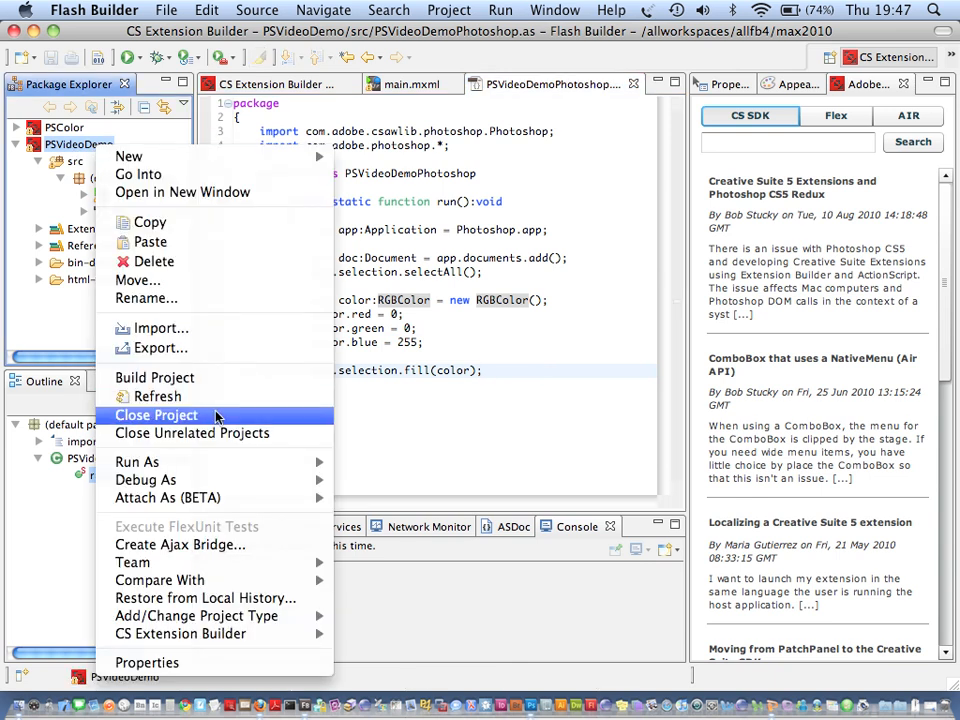
pyautogui.click(160, 347)
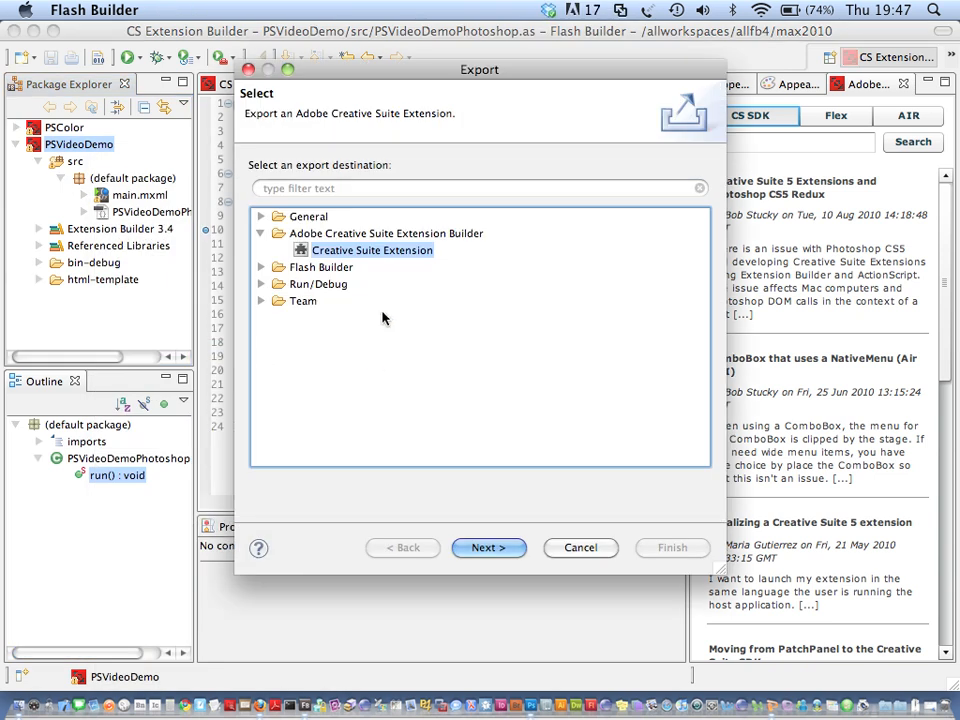
pyautogui.click(488, 548)
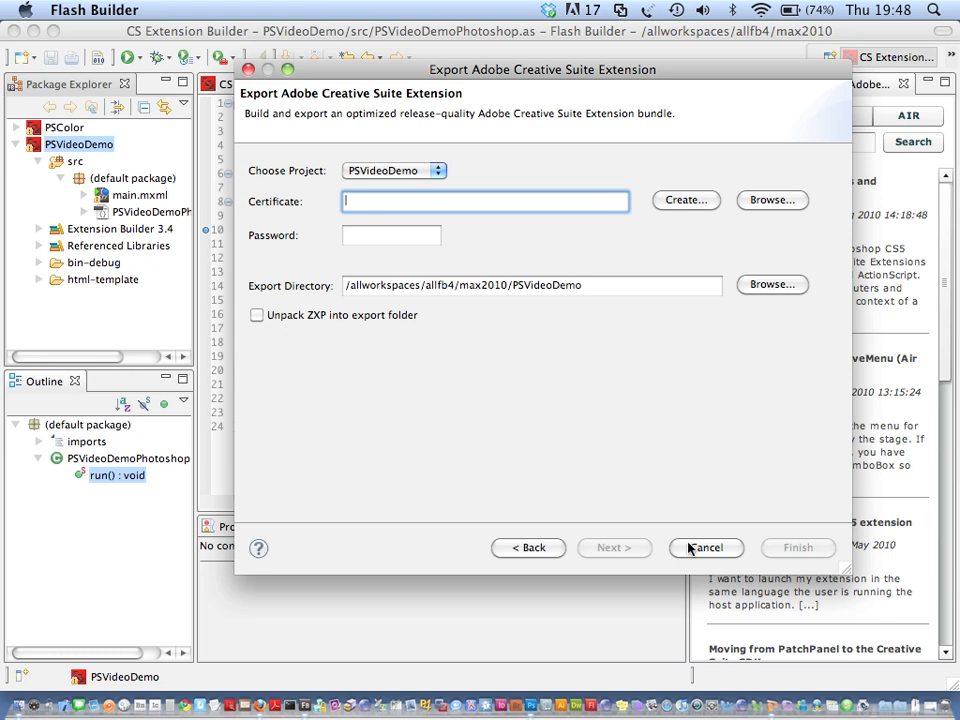
pyautogui.click(706, 547)
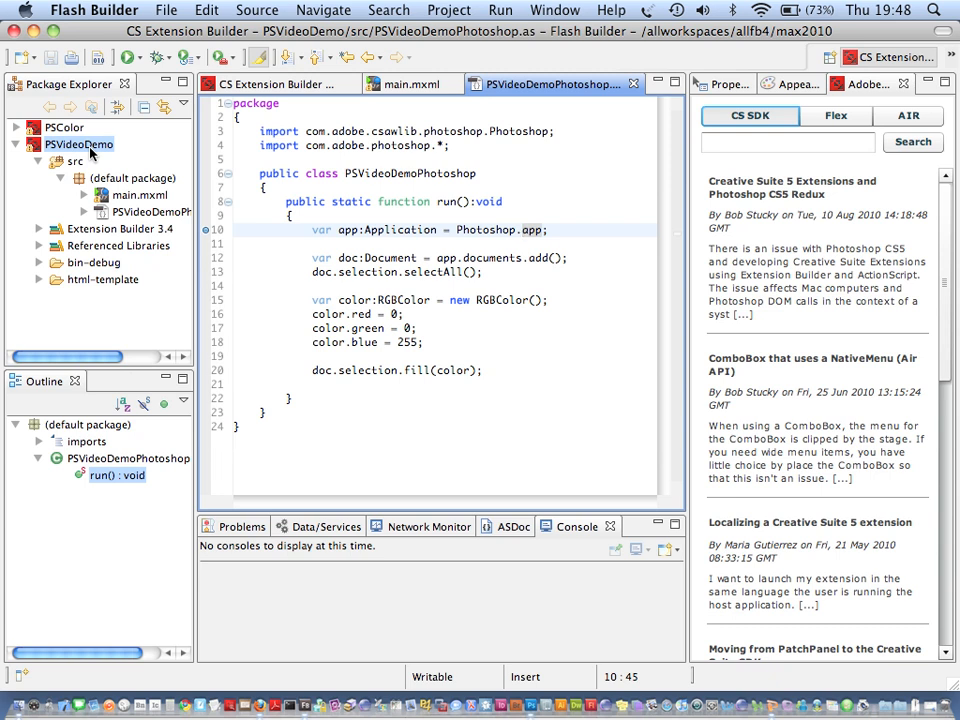
pyautogui.rightClick(74, 150)
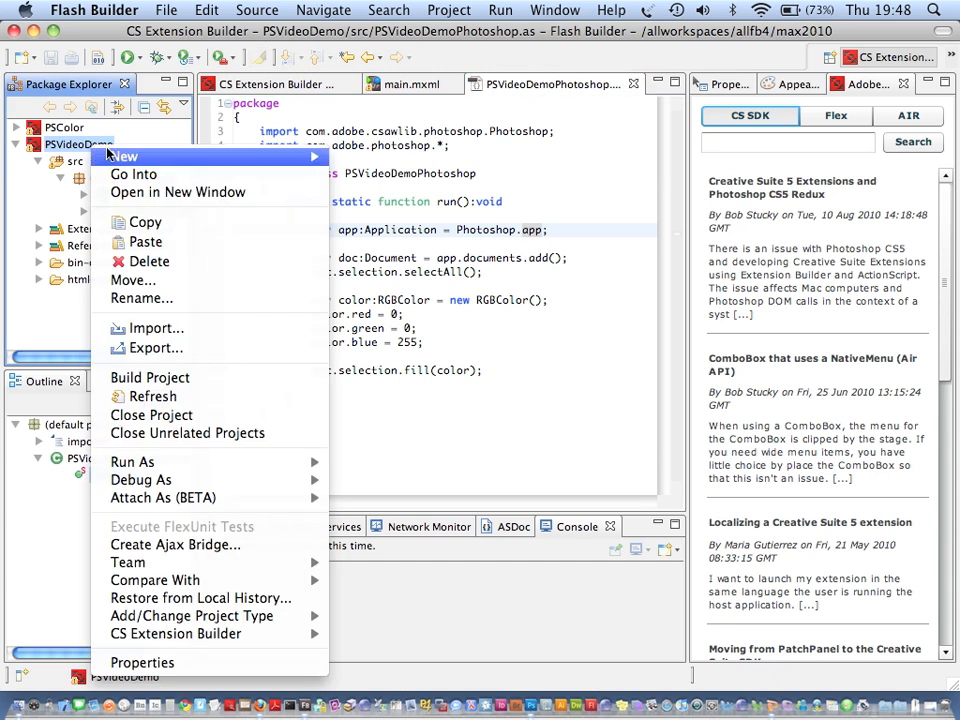
pyautogui.moveTo(170, 633)
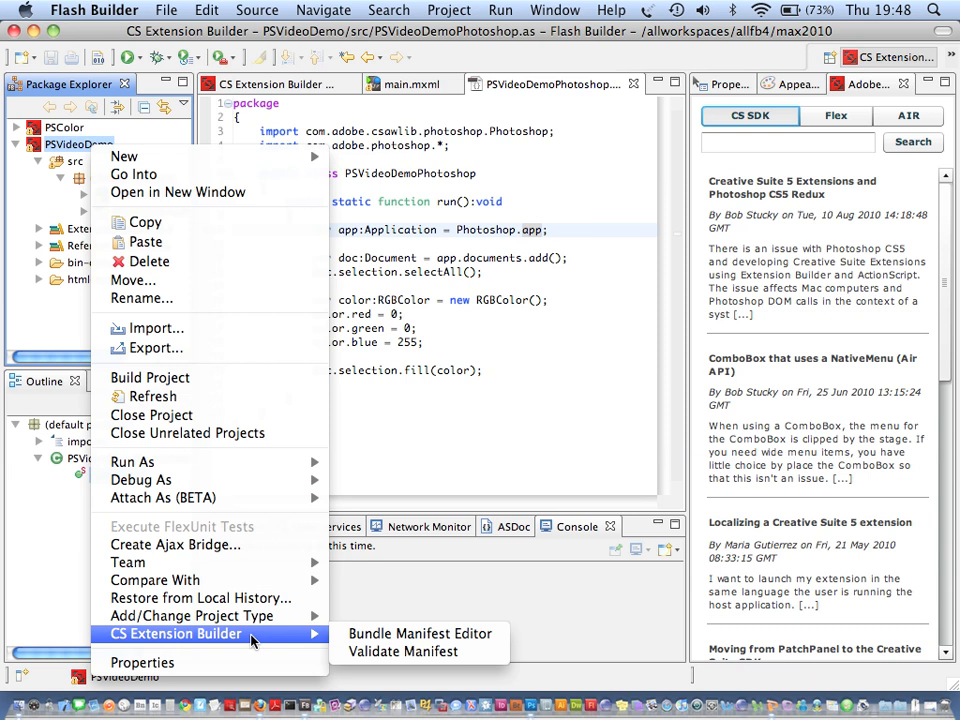
pyautogui.moveTo(418, 633)
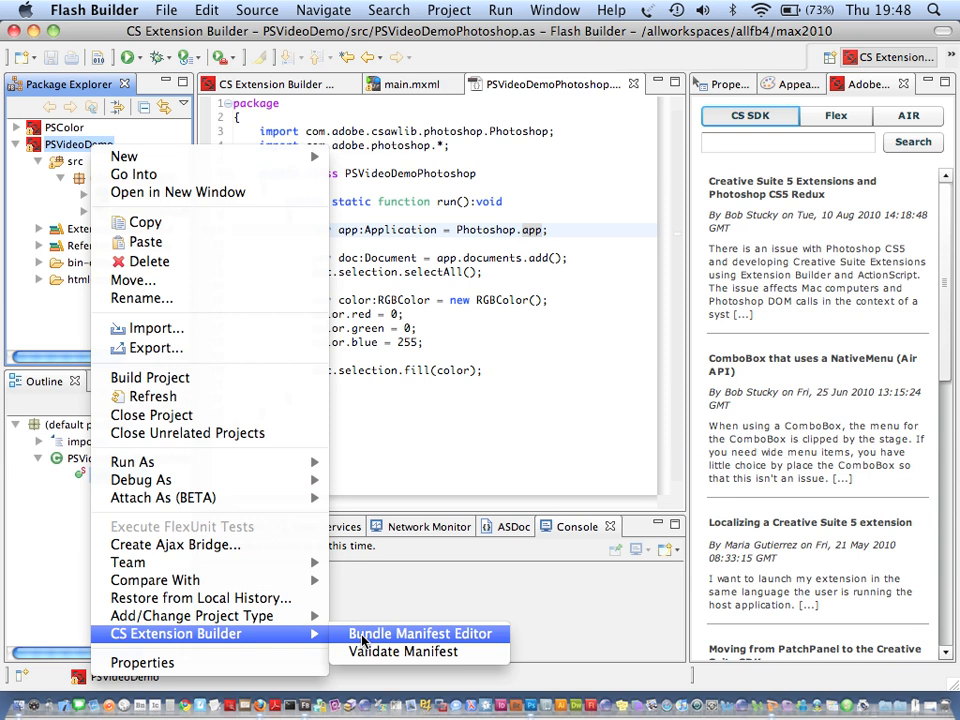
pyautogui.click(419, 633)
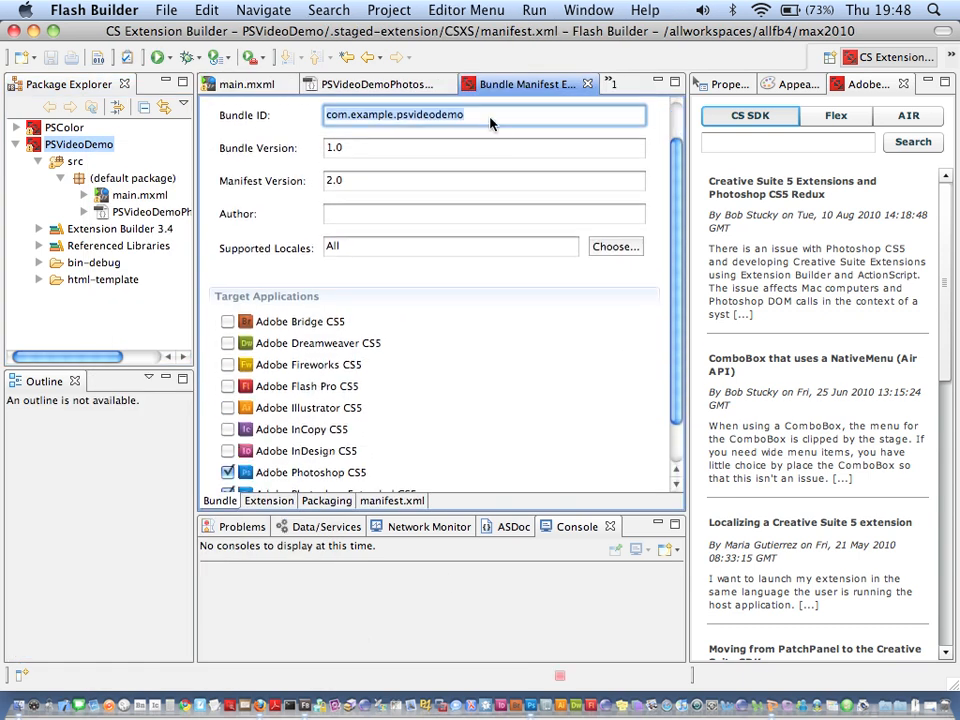
pyautogui.scroll(-3)
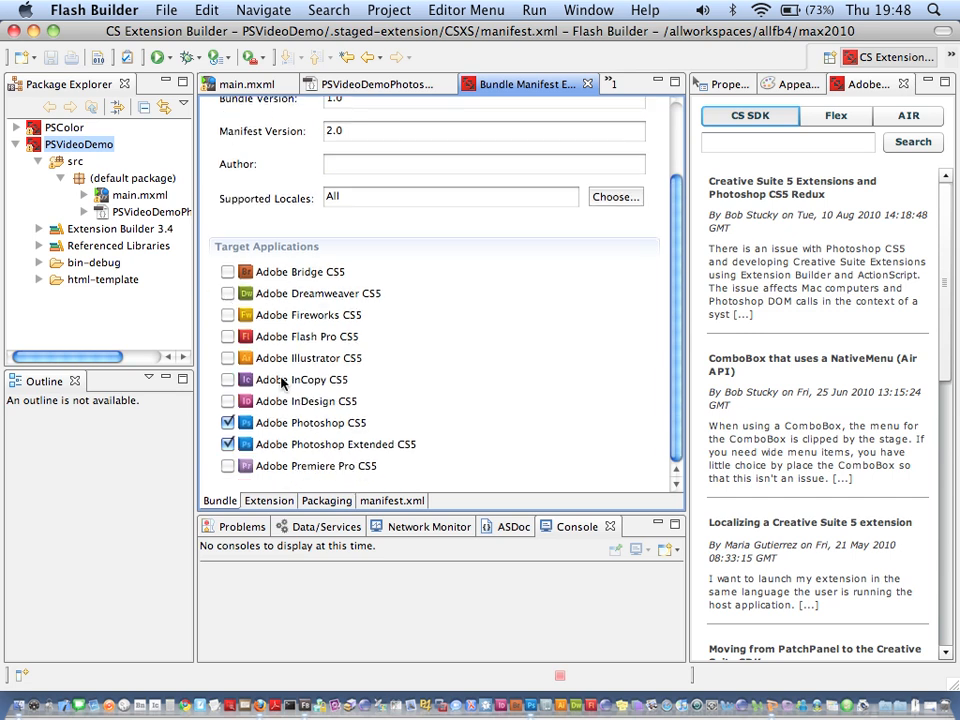
pyautogui.click(268, 500)
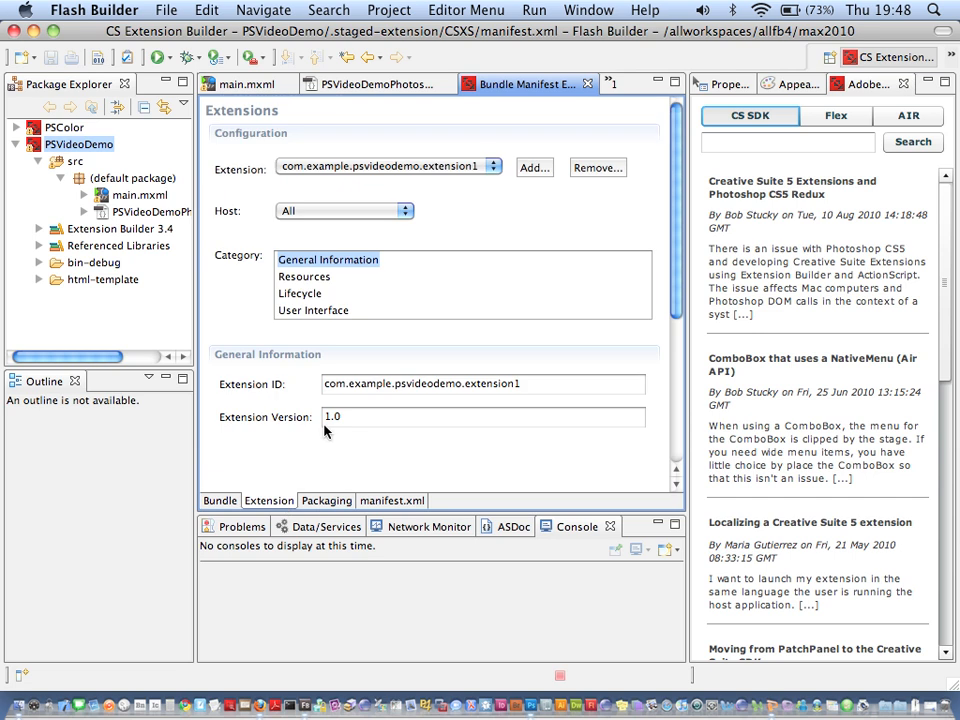
pyautogui.click(298, 293)
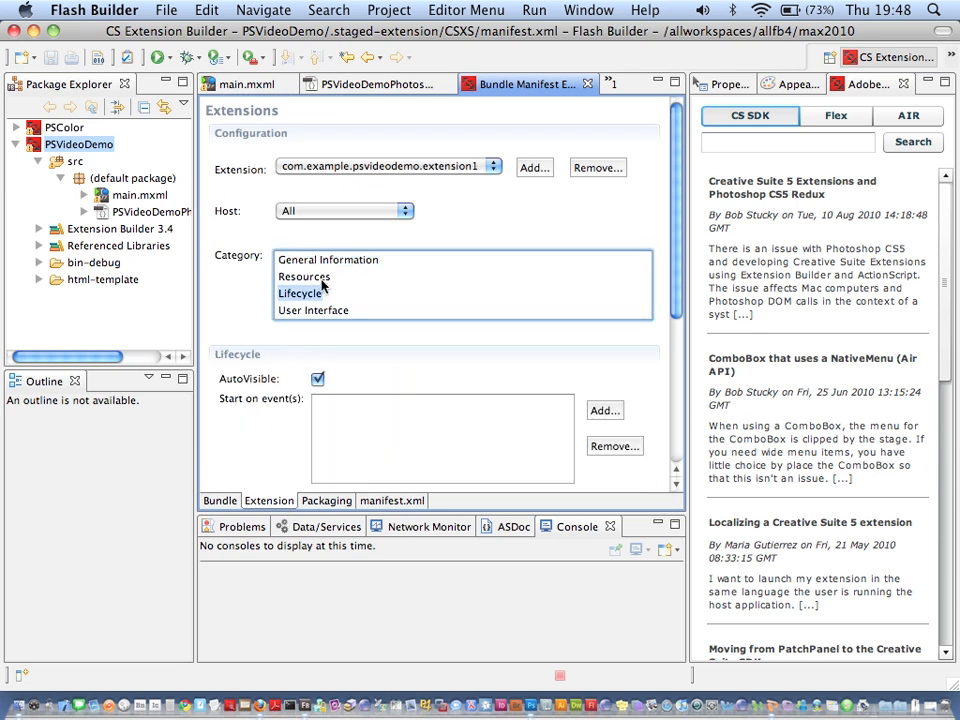
pyautogui.click(312, 310)
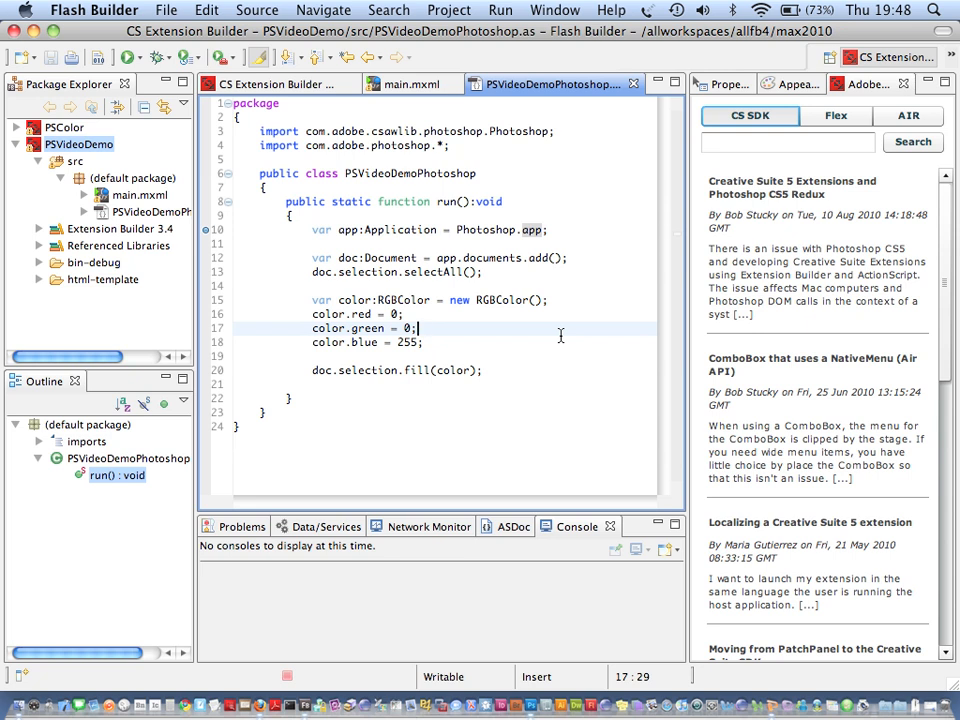
# - Close the PSVideoDemo editors and debug PSColor as an Adobe Photoshop Extension
pyautogui.click(448, 84)
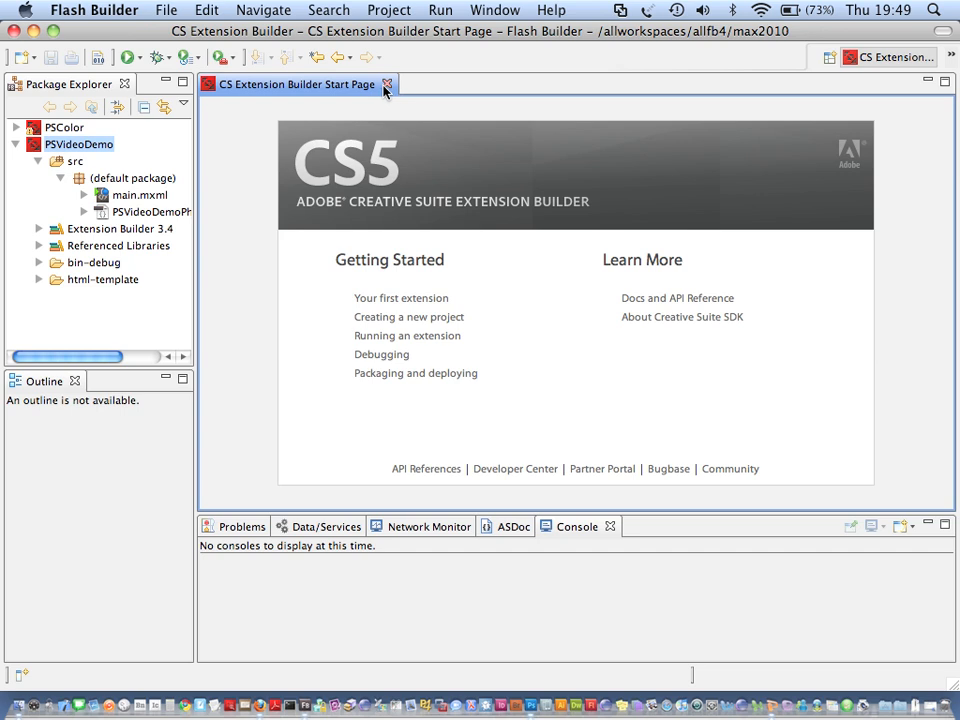
pyautogui.moveTo(454, 620)
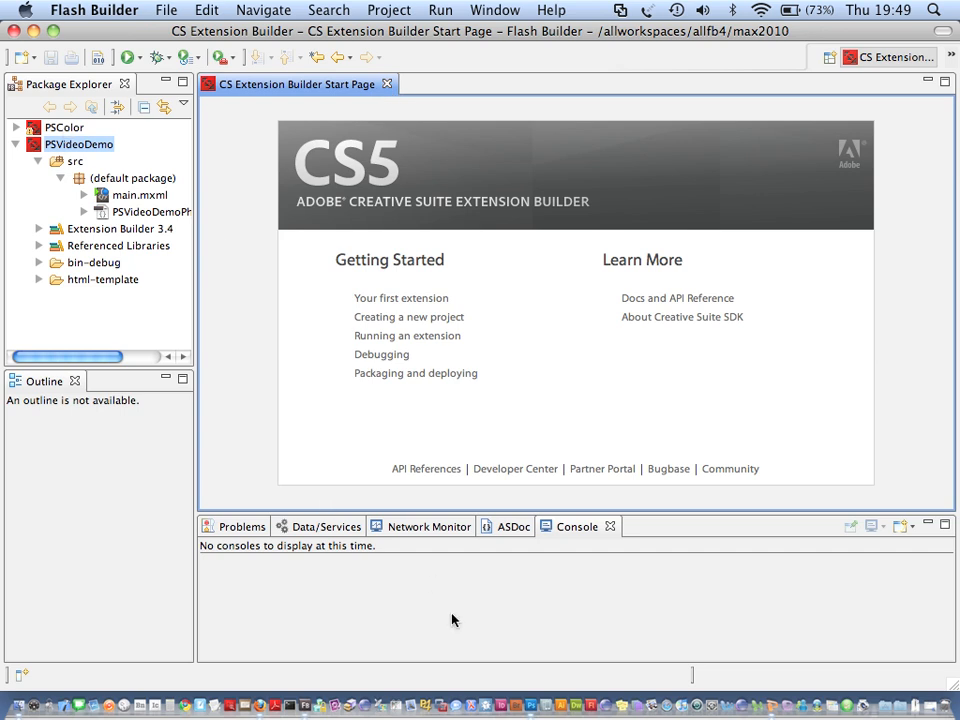
pyautogui.rightClick(527, 705)
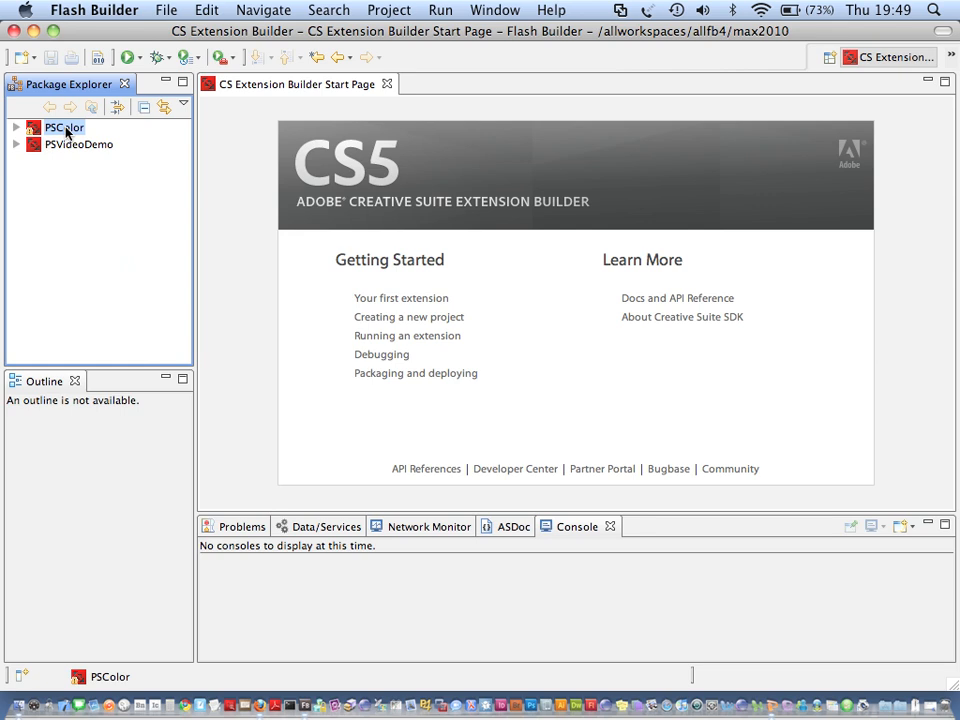
pyautogui.rightClick(55, 128)
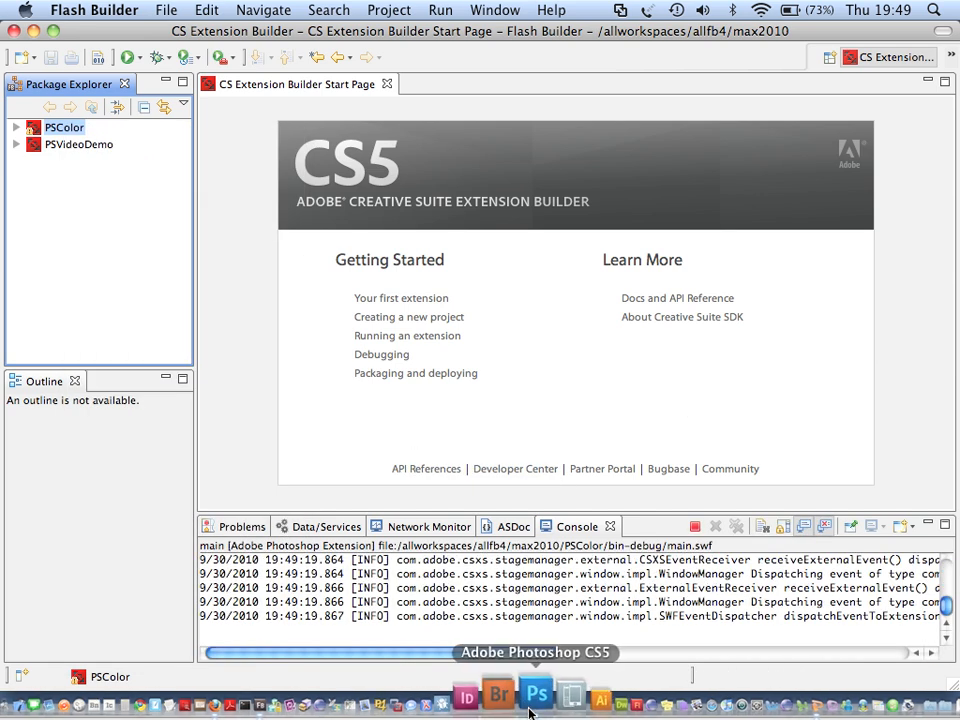
# - Switch to Photoshop and open the PSColor panel from Window > Extensions
pyautogui.click(537, 699)
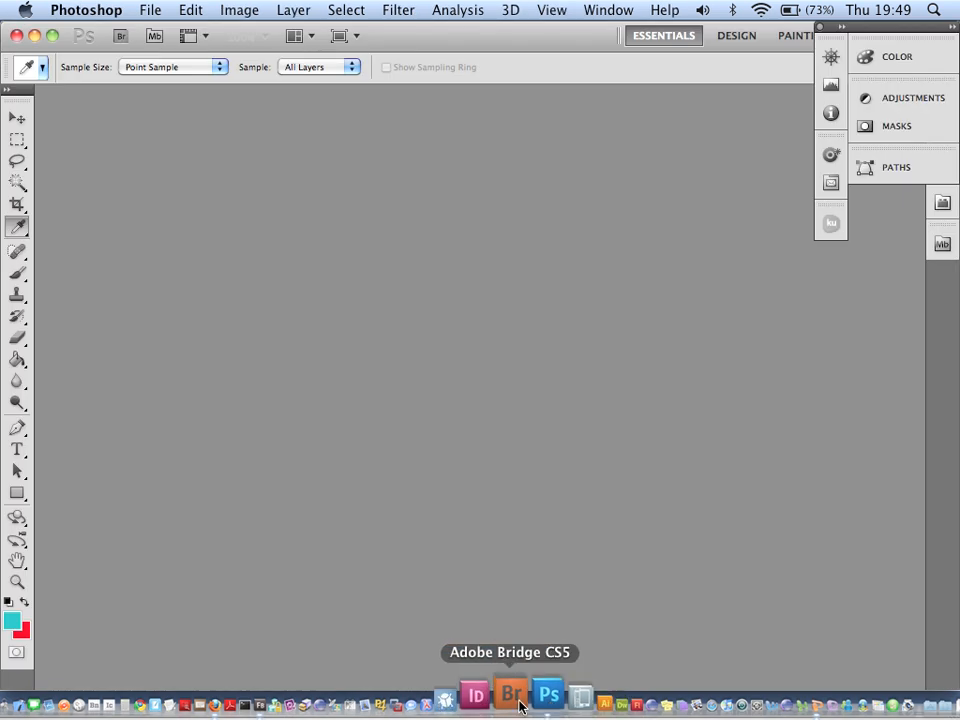
pyautogui.click(608, 10)
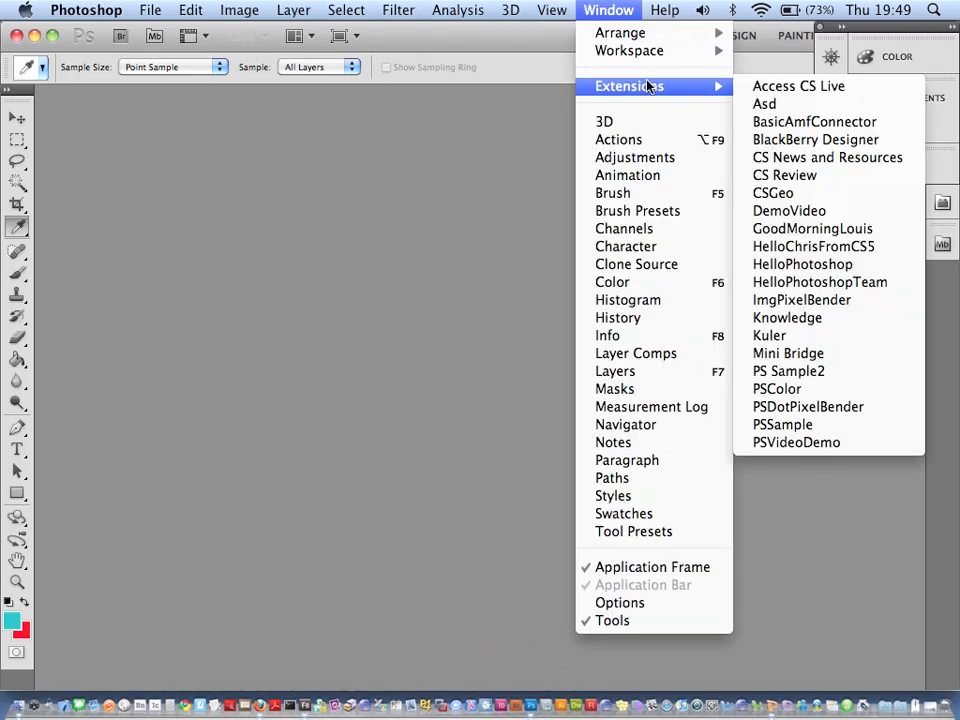
pyautogui.click(777, 388)
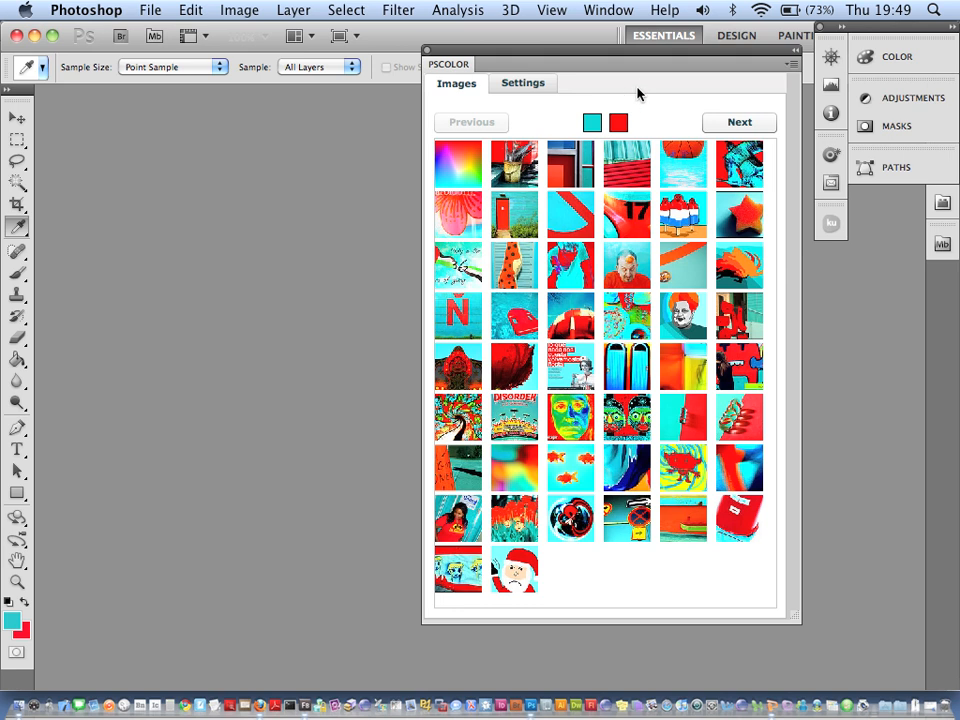
pyautogui.moveTo(312, 272)
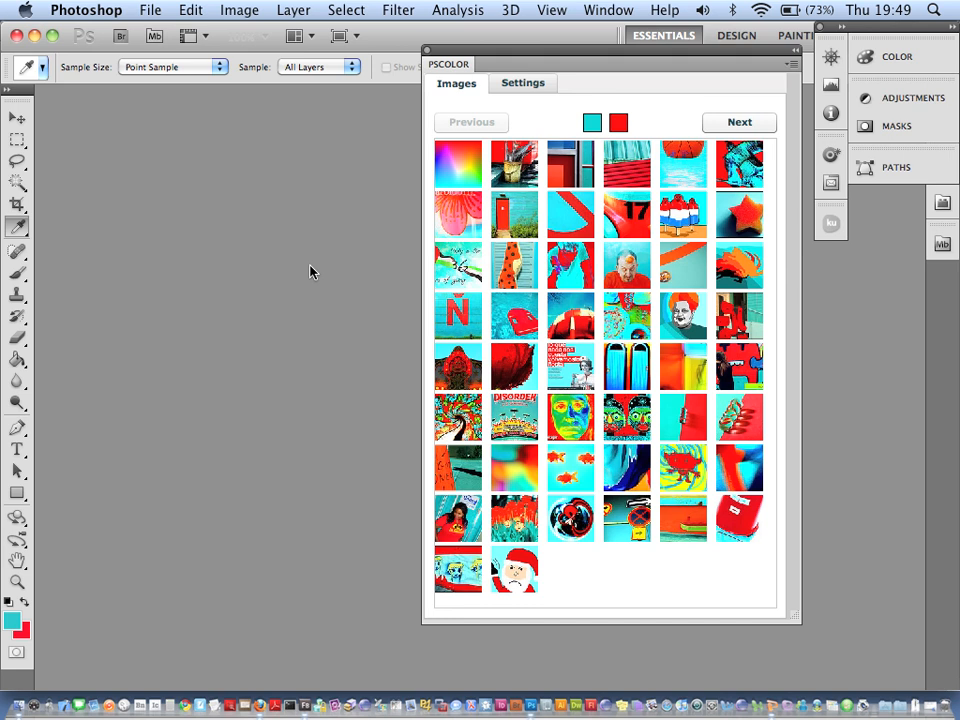
pyautogui.moveTo(322, 270)
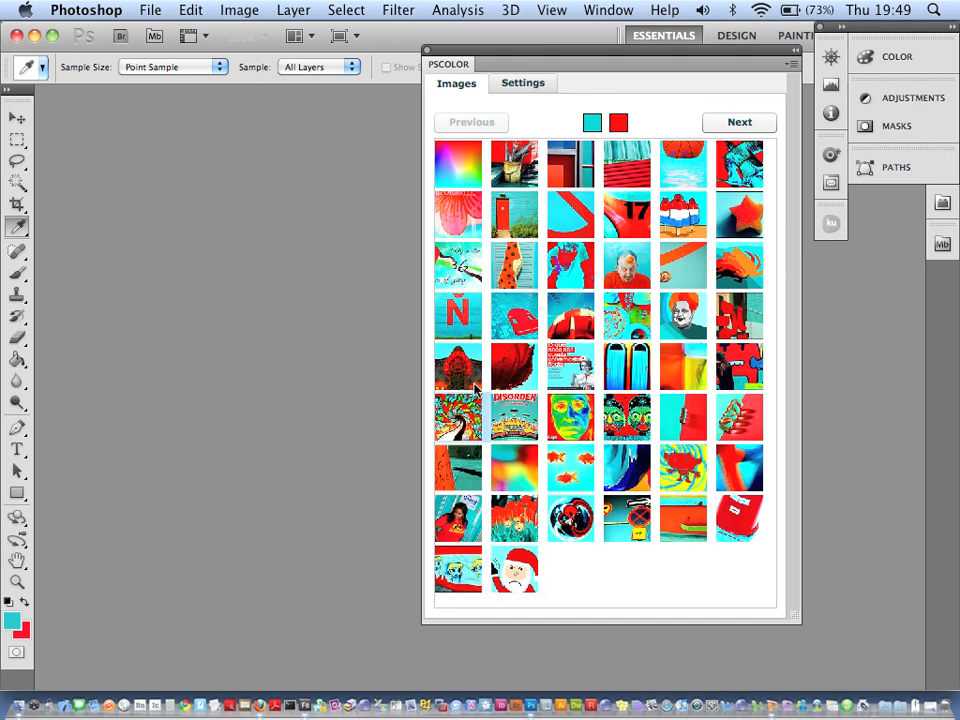
# - Load the next page of cyan-and-red images in the Images tab
pyautogui.click(738, 122)
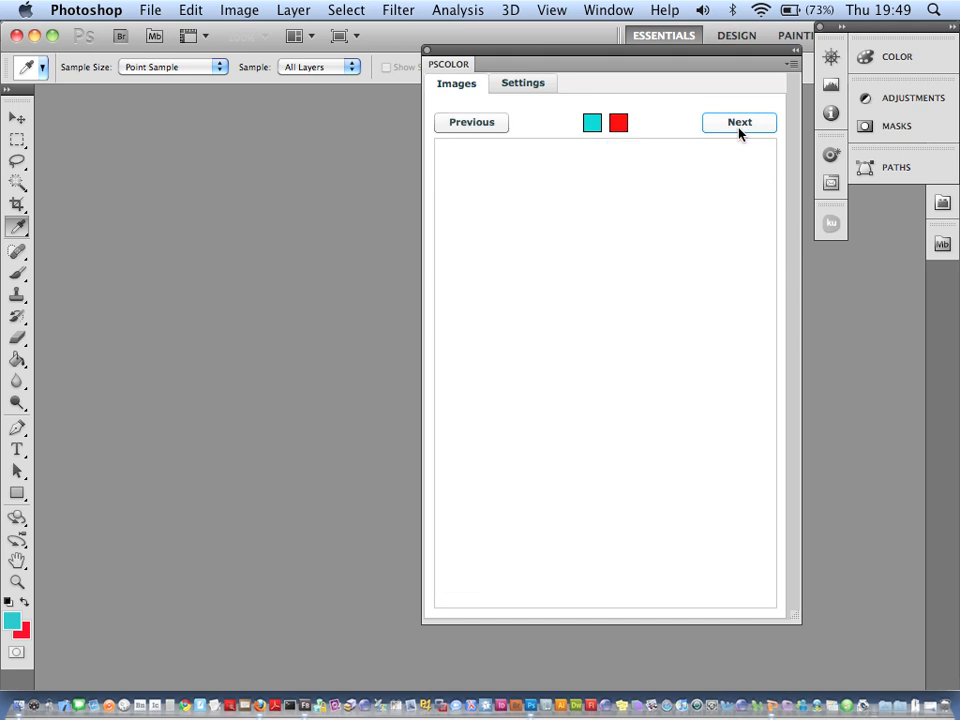
pyautogui.click(739, 121)
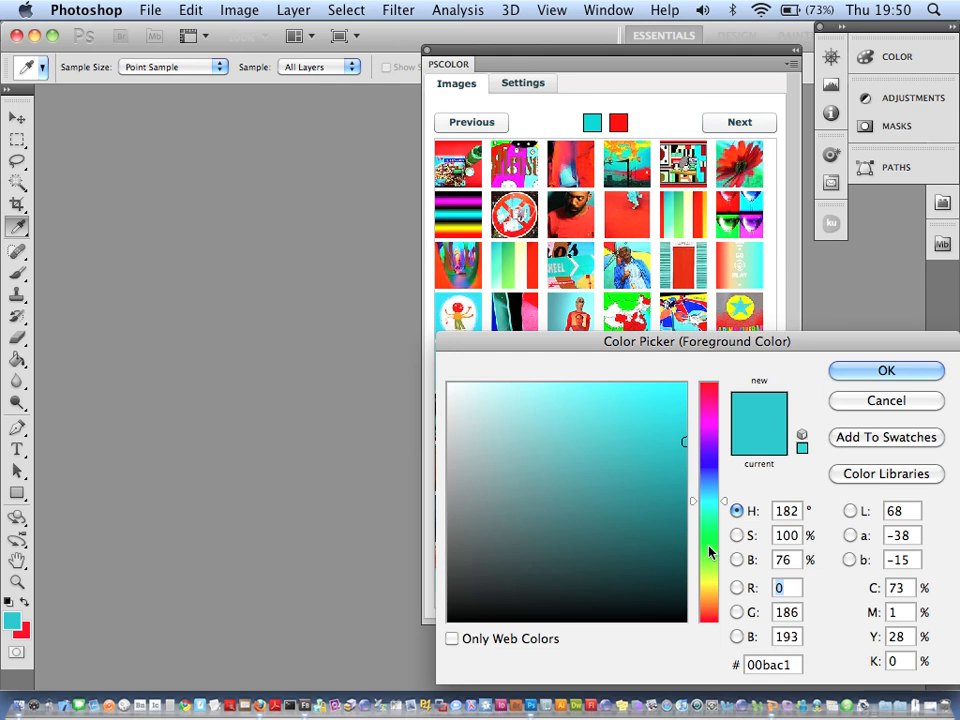
# - Confirm green as the foreground colour so PSColor shows green-and-red thumbnails
pyautogui.click(885, 371)
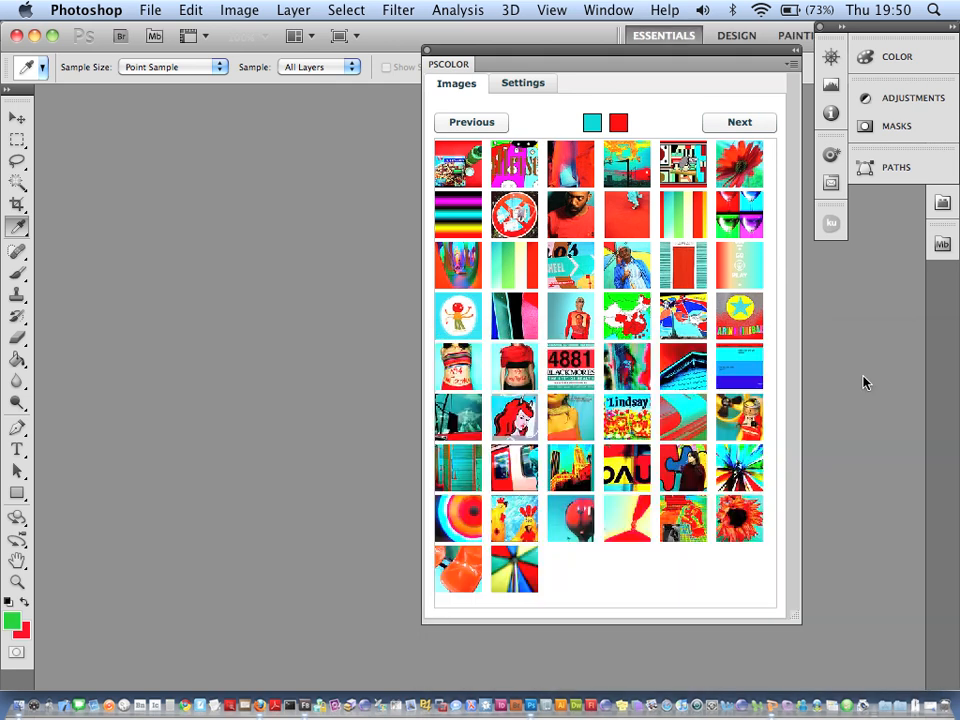
pyautogui.click(591, 122)
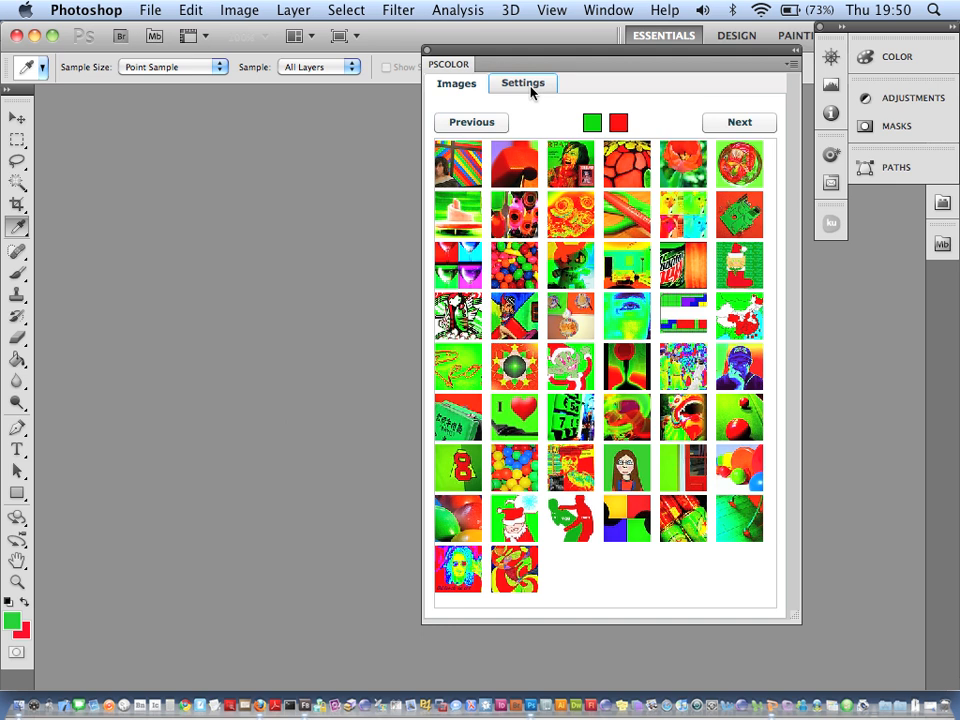
# - Switch PSColor's Settings to search by Color Picker colours
pyautogui.click(523, 83)
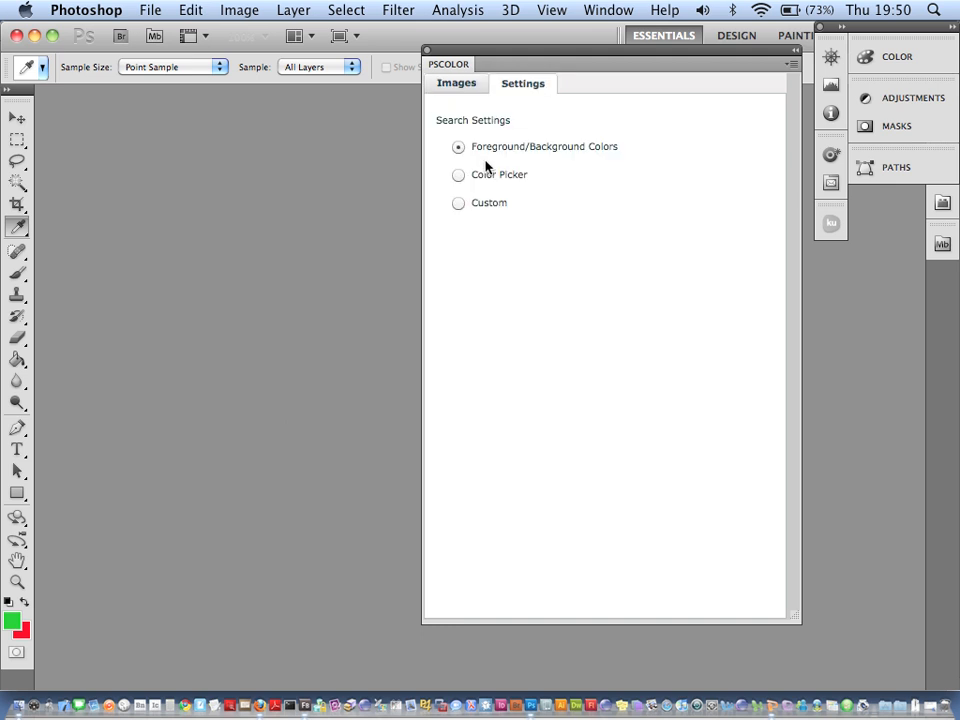
pyautogui.click(458, 174)
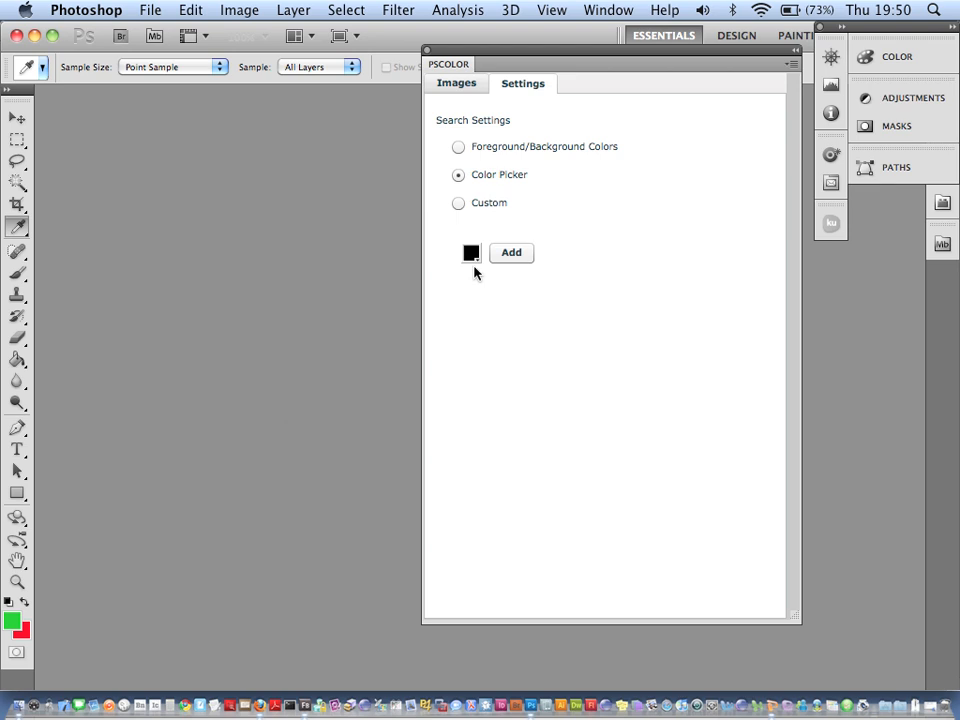
pyautogui.click(470, 252)
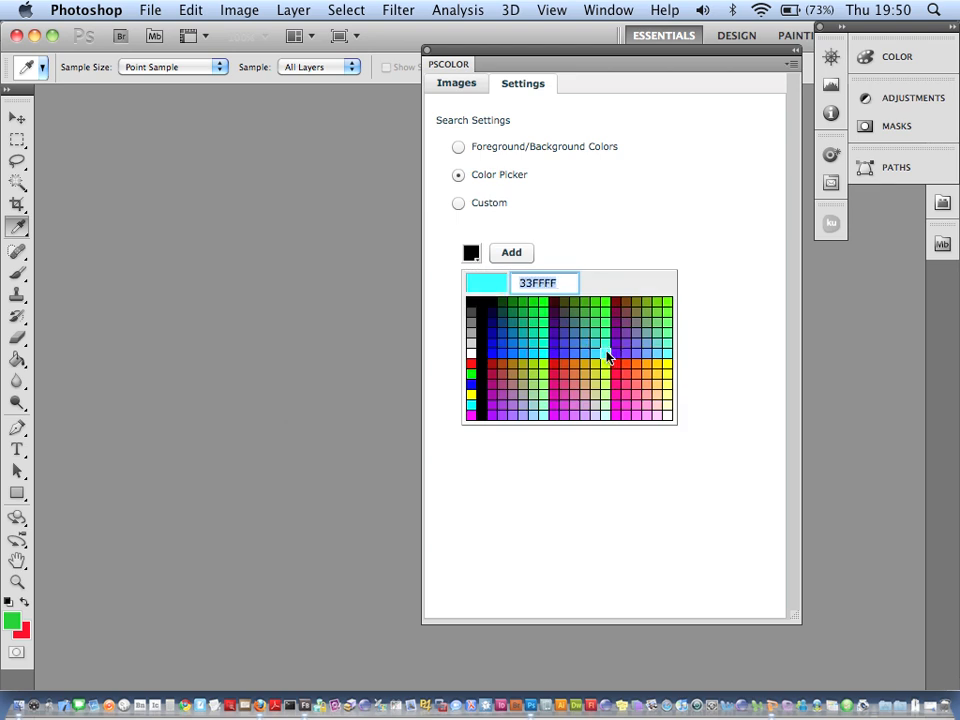
# - Add cyan and yellow to the search colours and view matching images
pyautogui.click(510, 252)
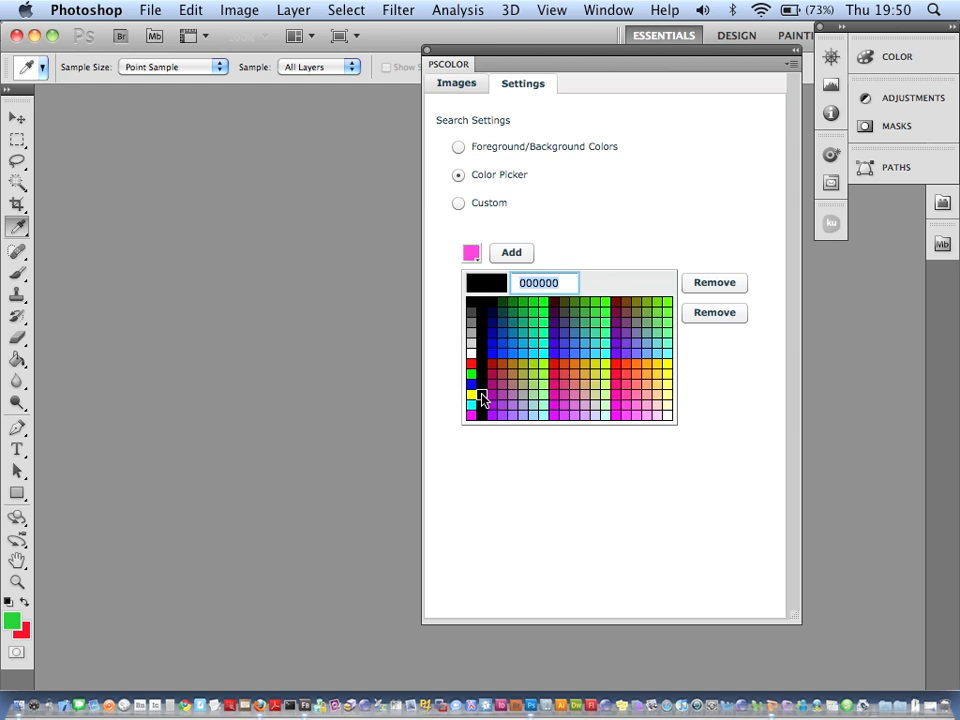
pyautogui.click(471, 398)
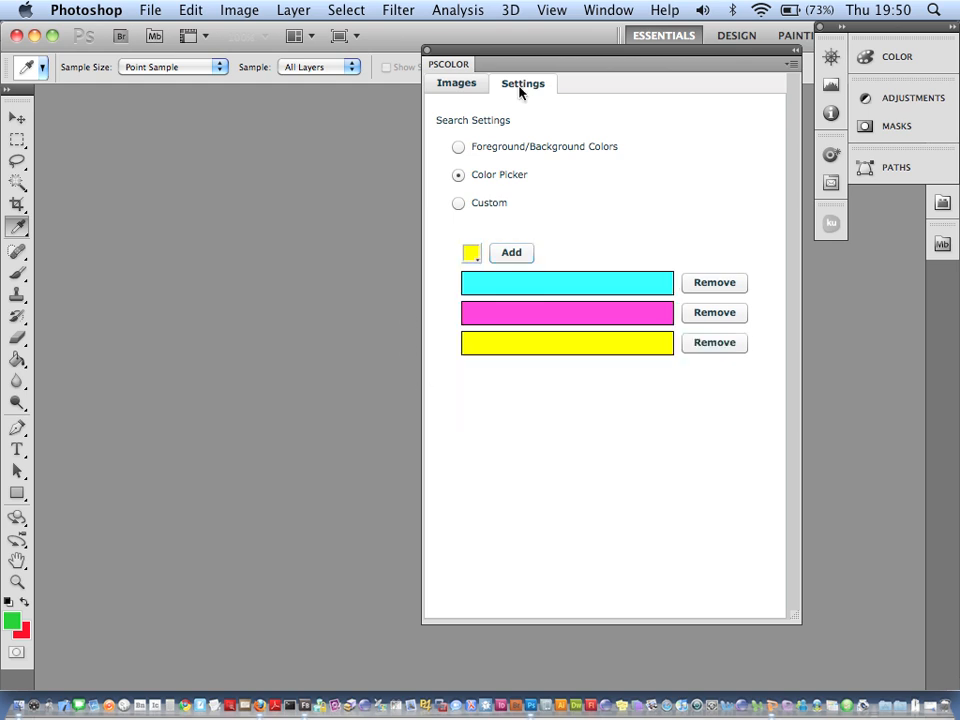
pyautogui.click(457, 83)
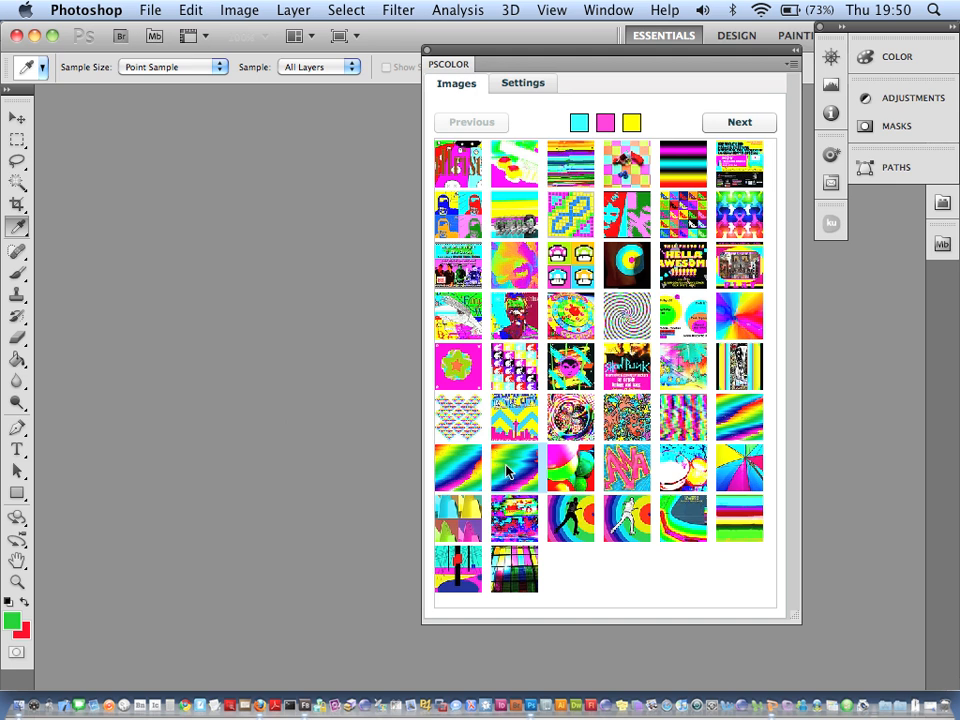
pyautogui.moveTo(474, 462)
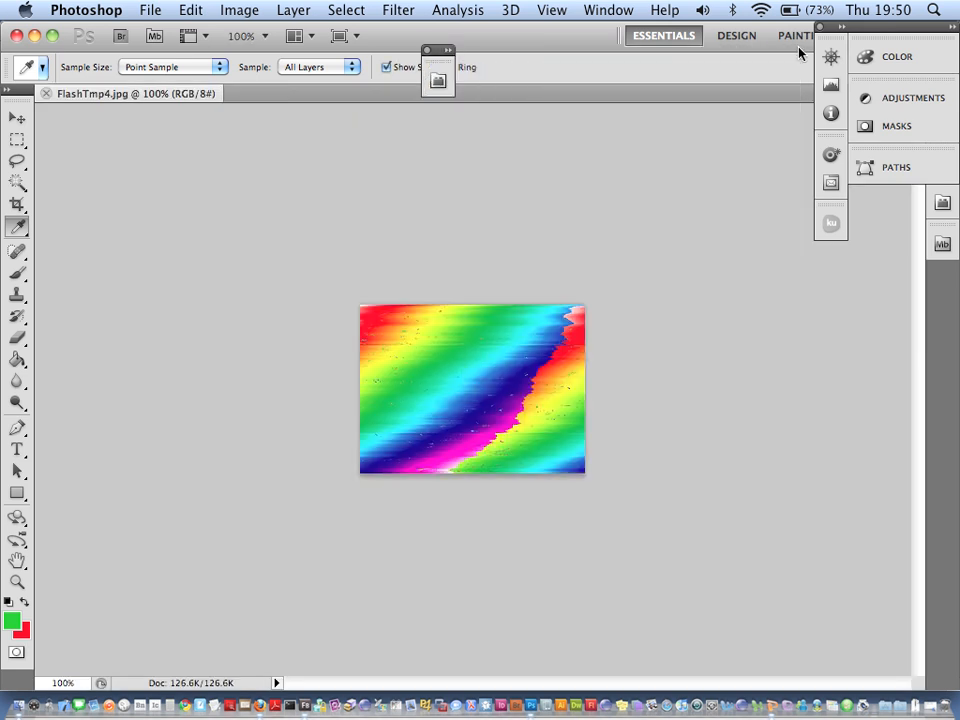
pyautogui.moveTo(453, 263)
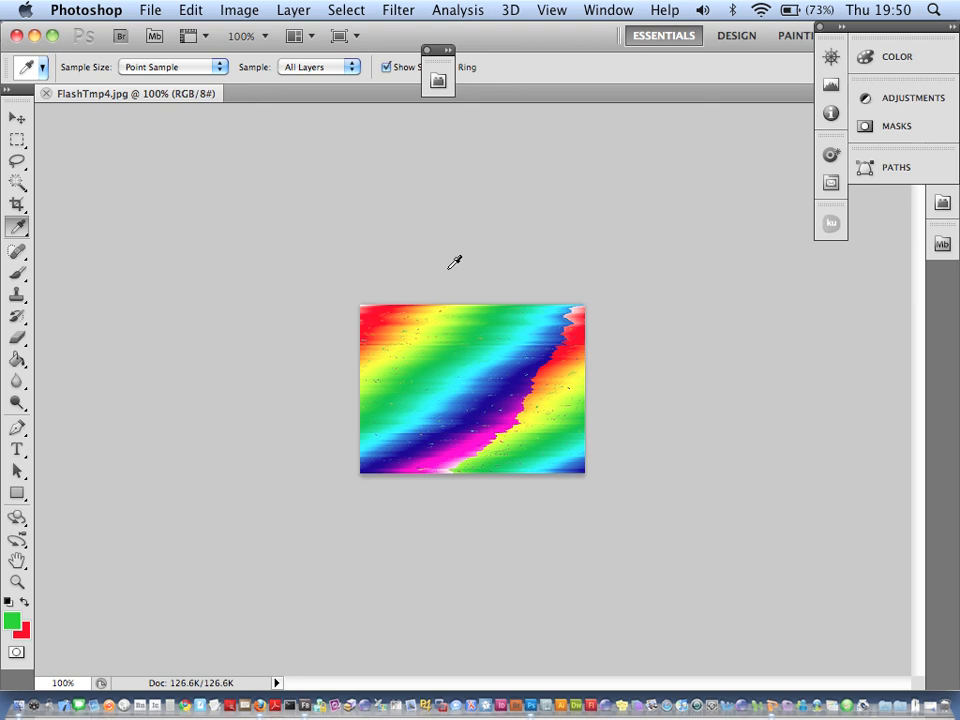